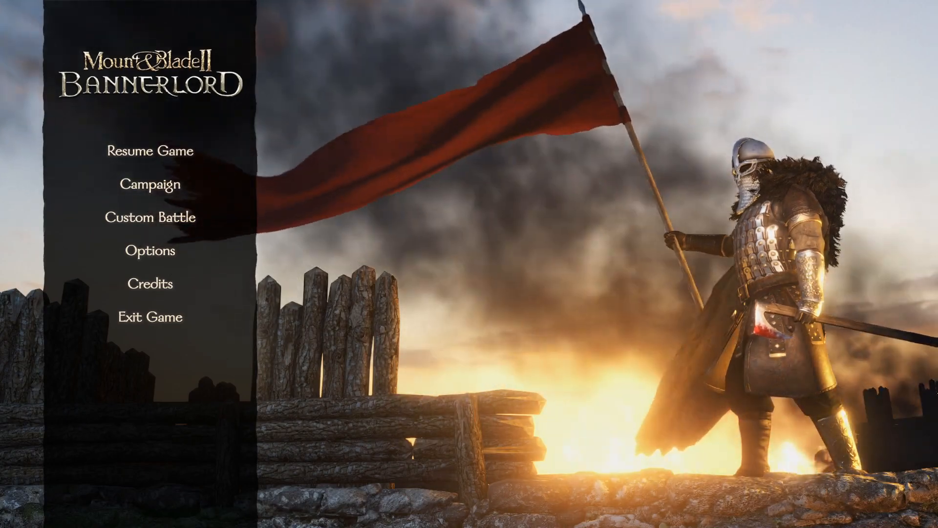
pyautogui.moveTo(161, 251)
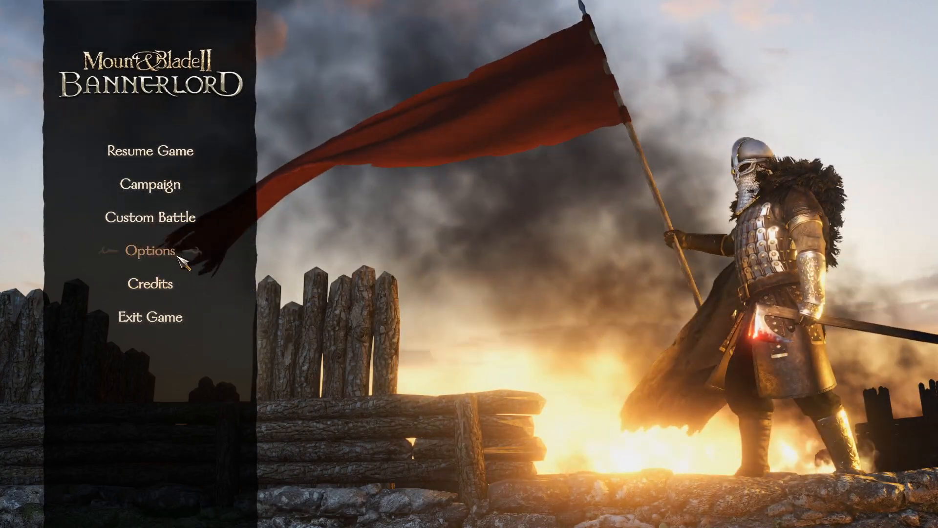
# Review the video options, keeping Monitor (0) and the adapter, and browse the screen resolution list.
pyautogui.click(150, 251)
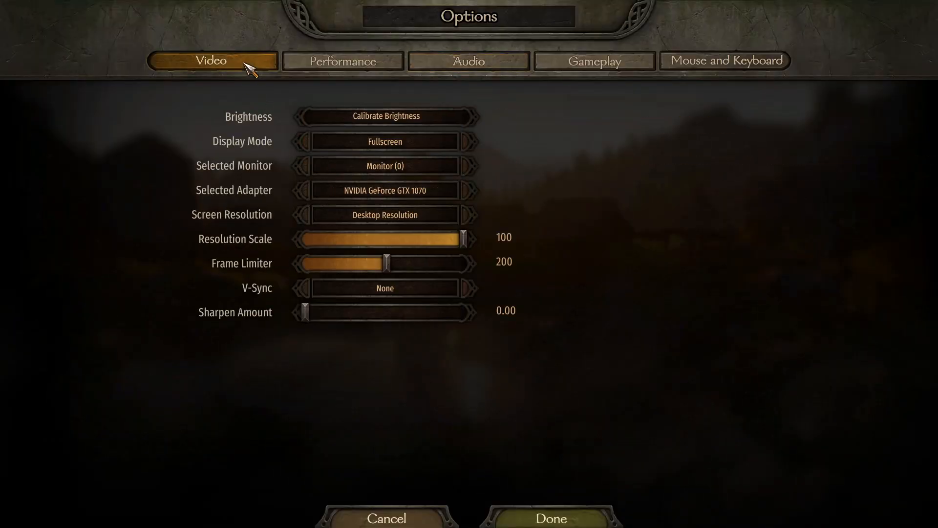
pyautogui.moveTo(386, 141)
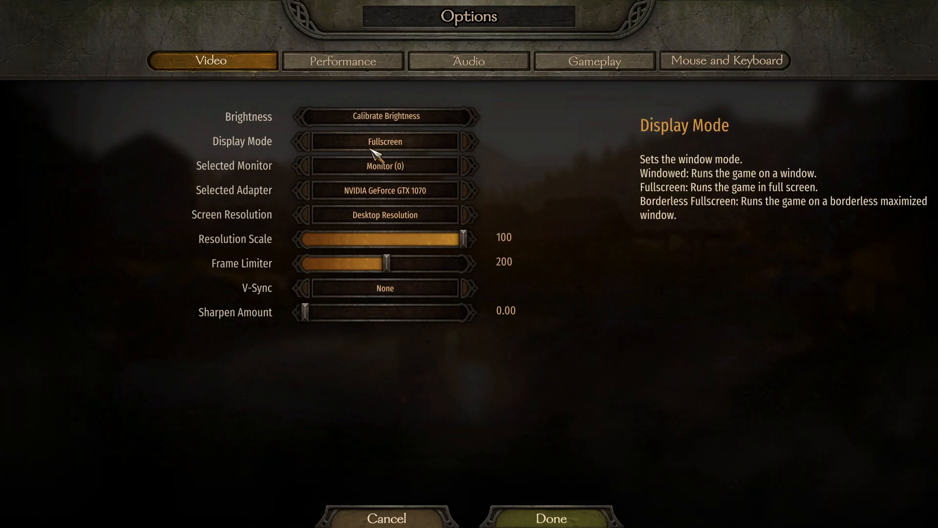
pyautogui.moveTo(380, 152)
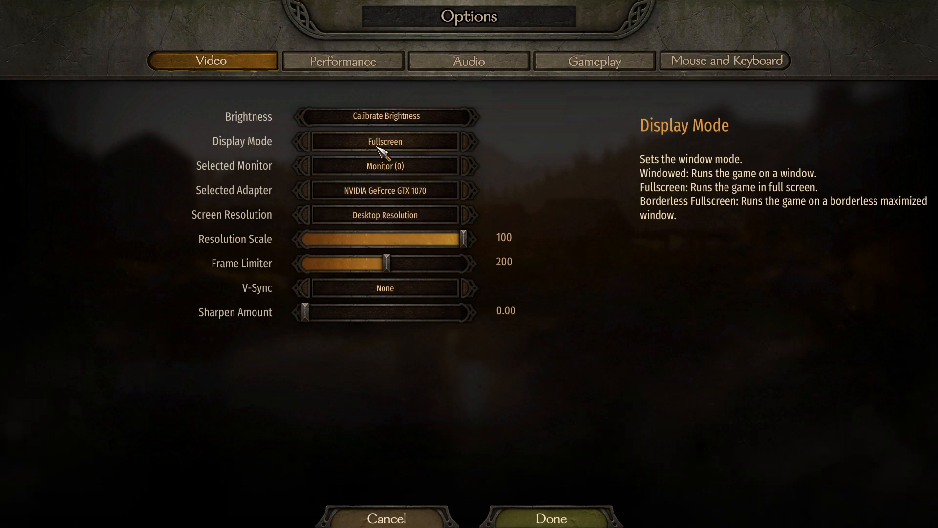
pyautogui.click(384, 167)
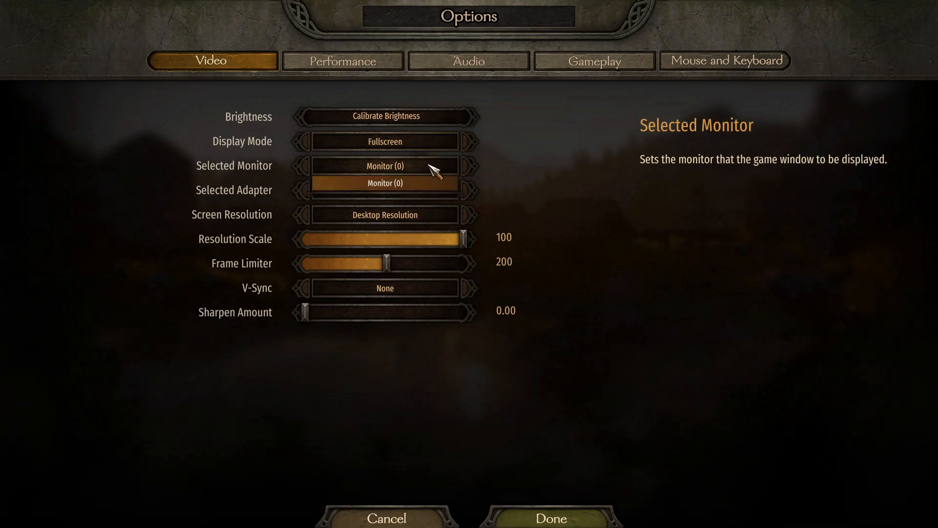
pyautogui.click(385, 190)
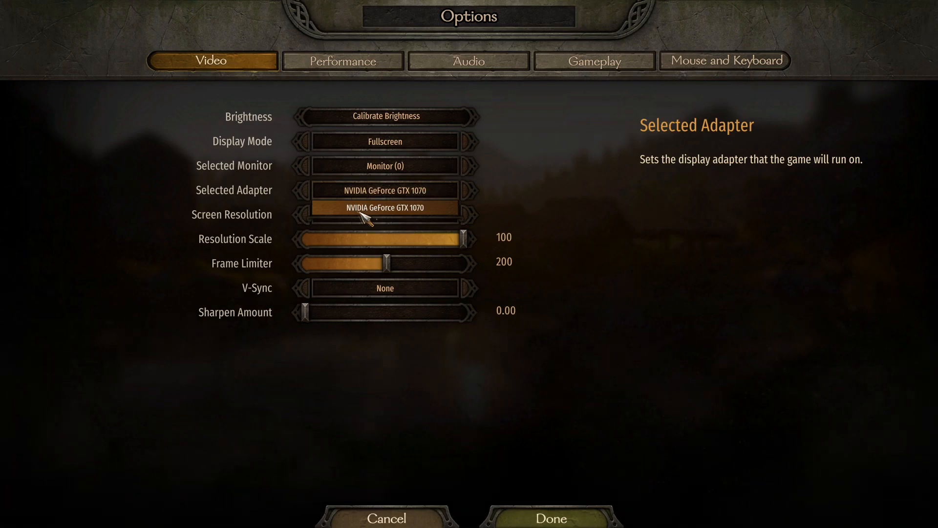
pyautogui.moveTo(395, 197)
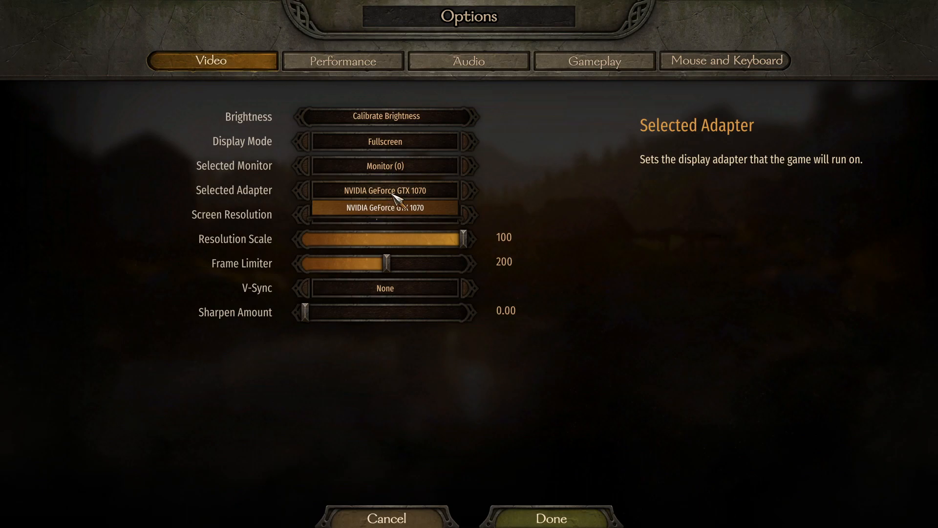
pyautogui.click(385, 214)
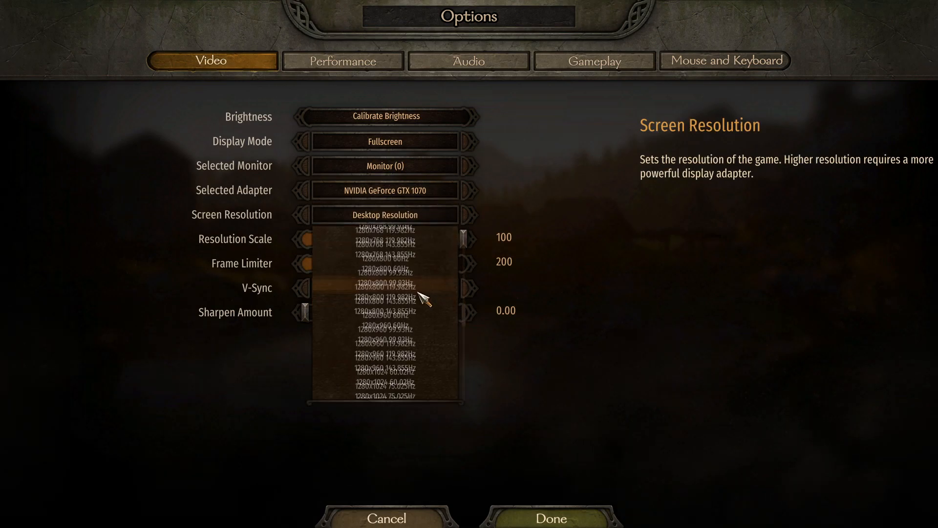
pyautogui.scroll(-3)
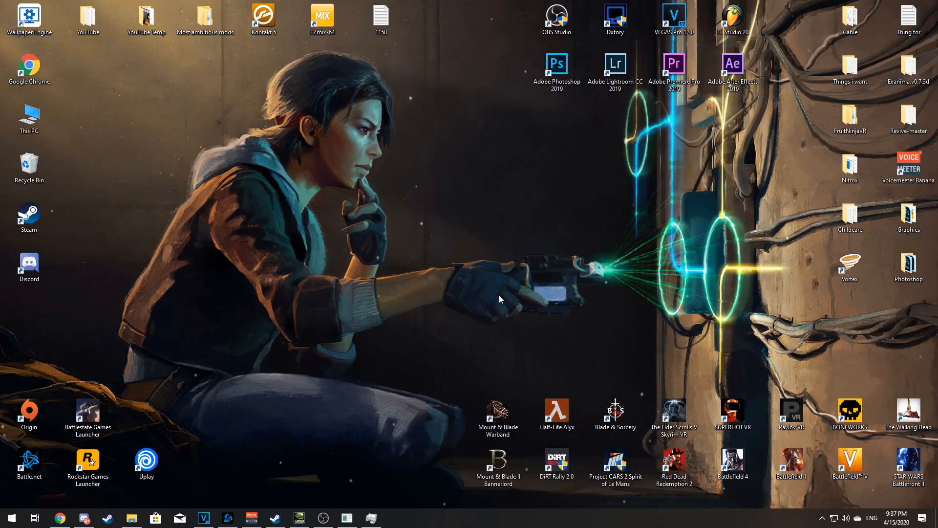
pyautogui.moveTo(464, 256)
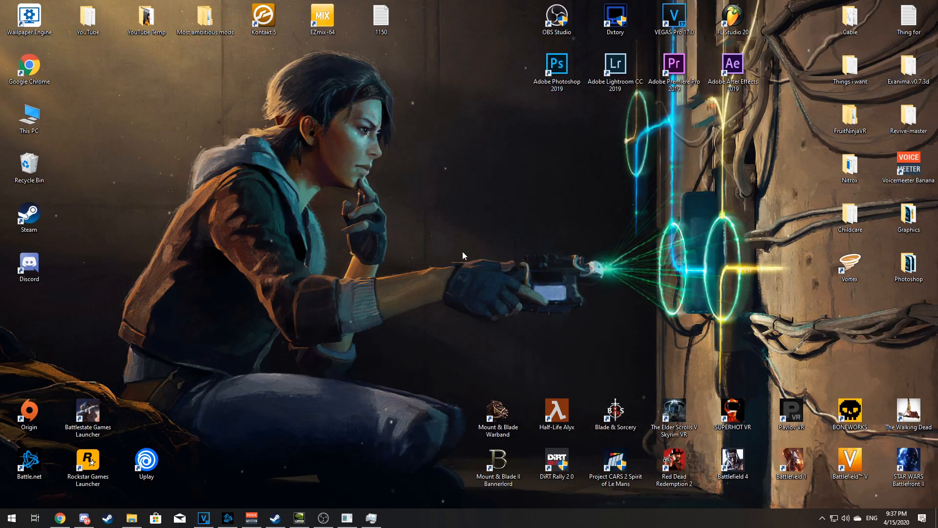
# Reach the advanced display settings from the desktop's Display settings.
pyautogui.rightClick(463, 255)
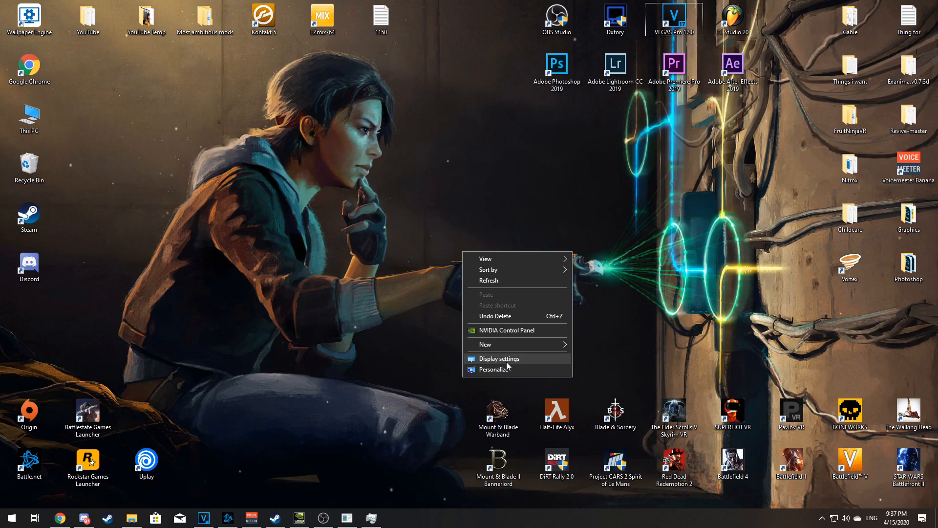
pyautogui.click(498, 359)
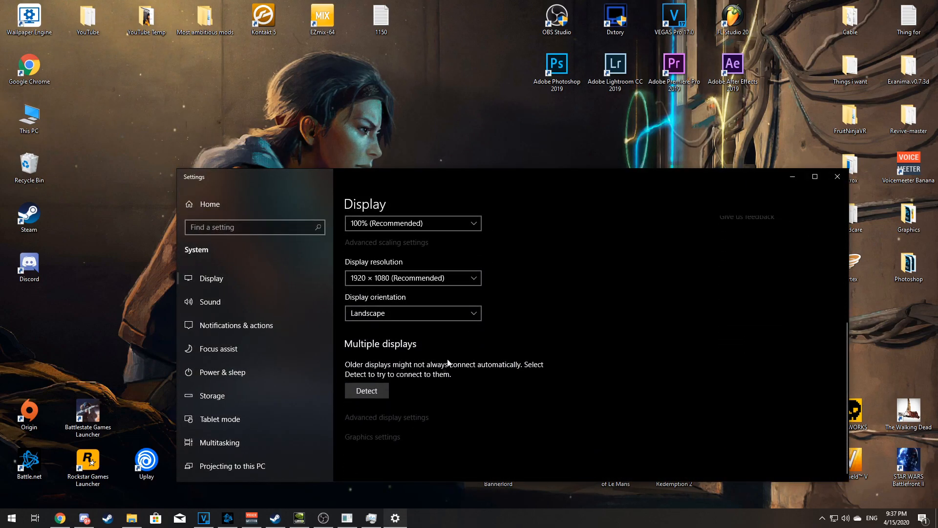
pyautogui.moveTo(366, 423)
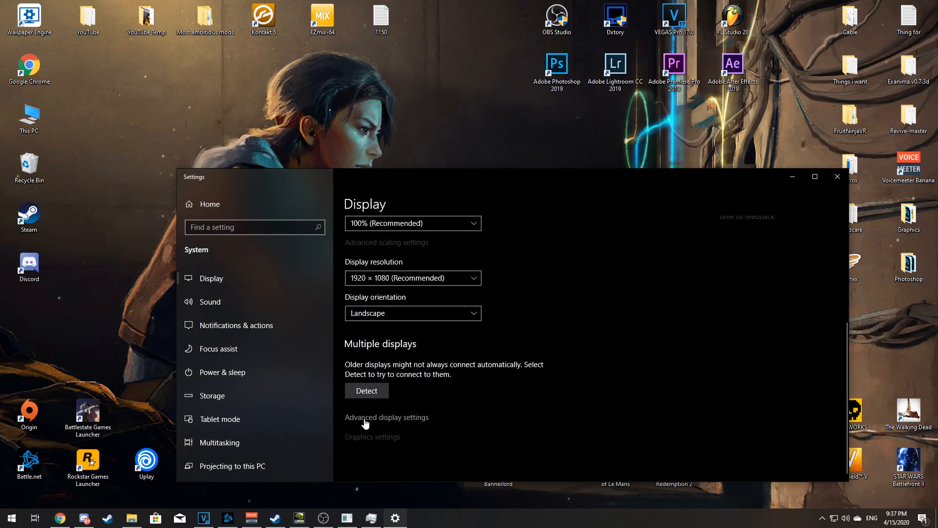
pyautogui.click(387, 417)
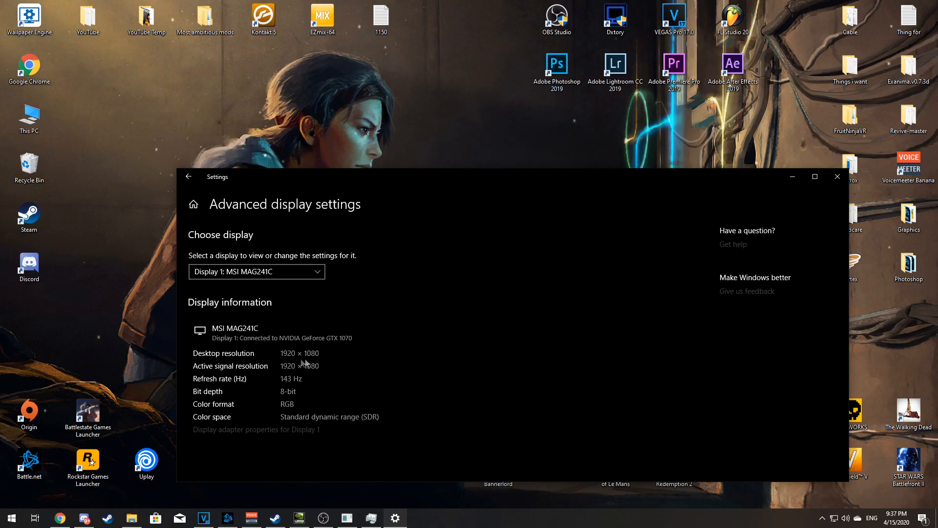
pyautogui.moveTo(226, 434)
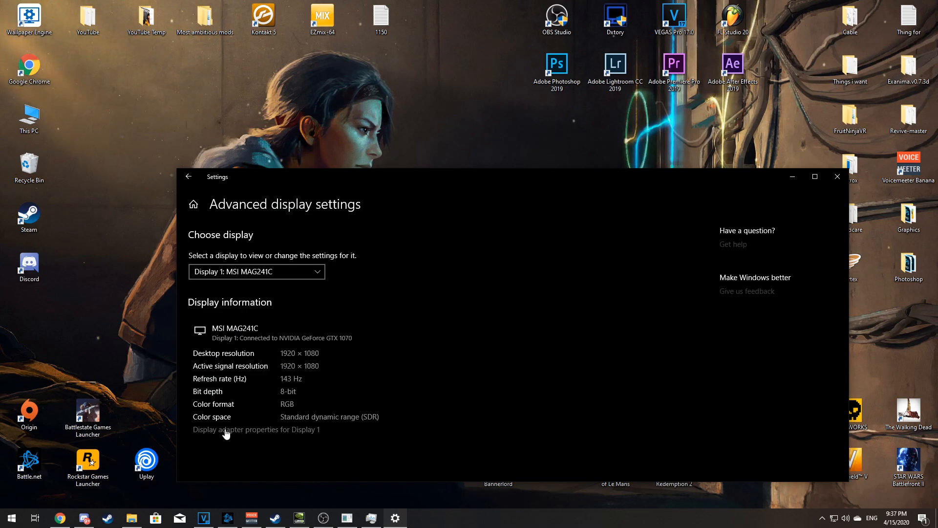
# Check Display 1's adapter properties and keep the screen refresh rate at 144 Hertz.
pyautogui.click(255, 429)
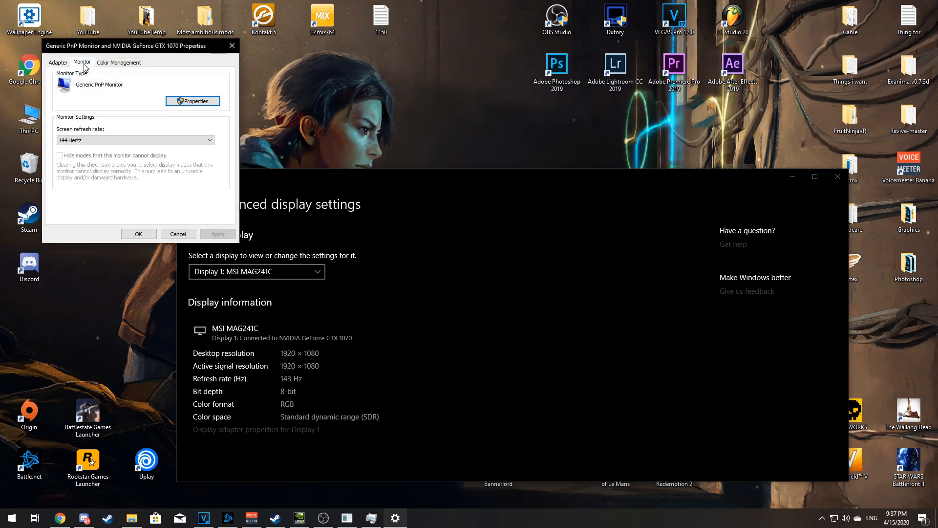
pyautogui.click(209, 140)
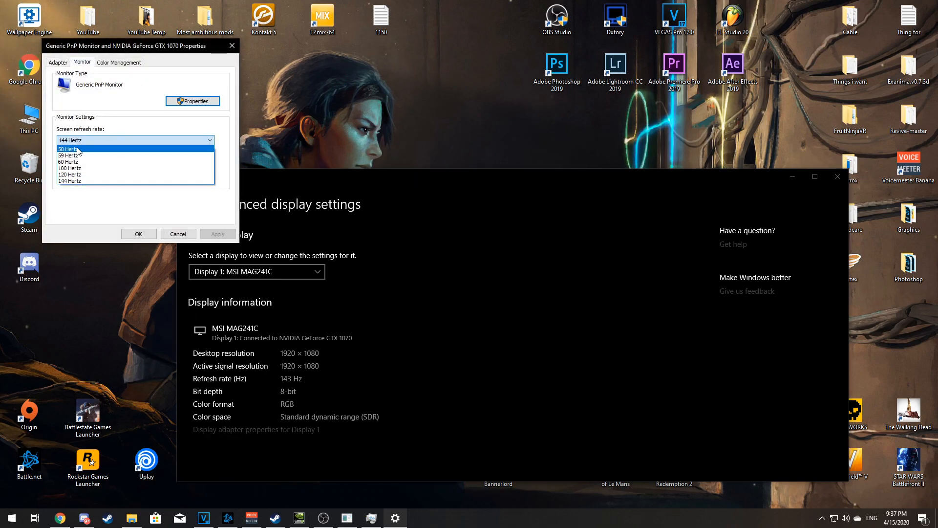
pyautogui.click(69, 181)
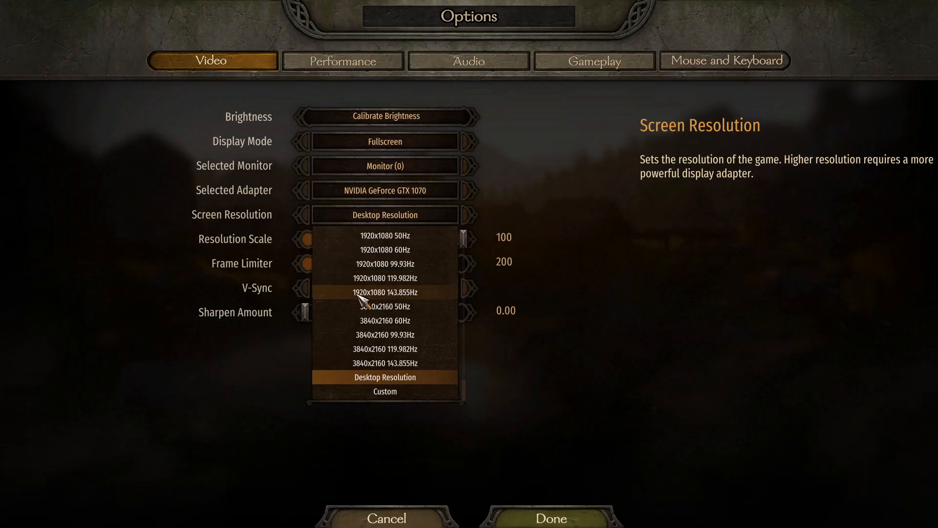
pyautogui.moveTo(394, 299)
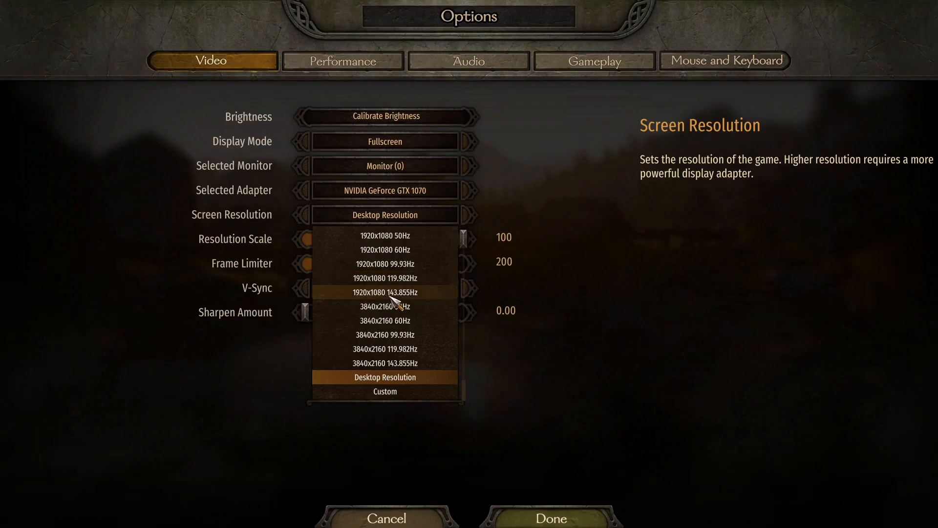
# Choose 1920x1080 at 143.855Hz as the game's screen resolution.
pyautogui.click(385, 292)
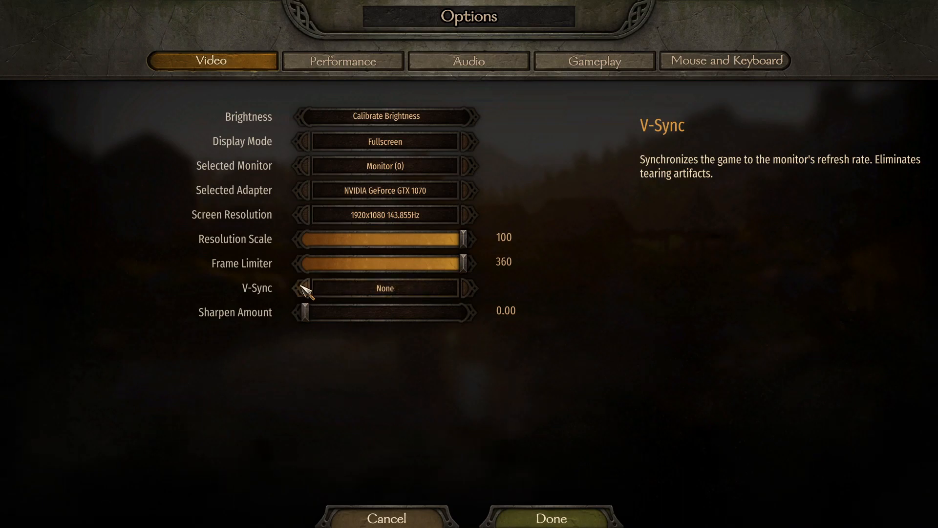
pyautogui.moveTo(381, 295)
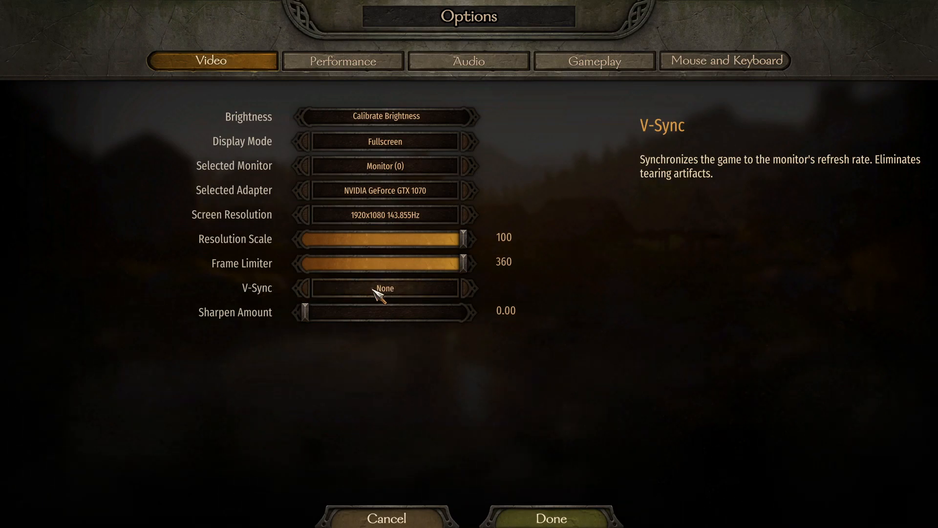
pyautogui.moveTo(308, 312)
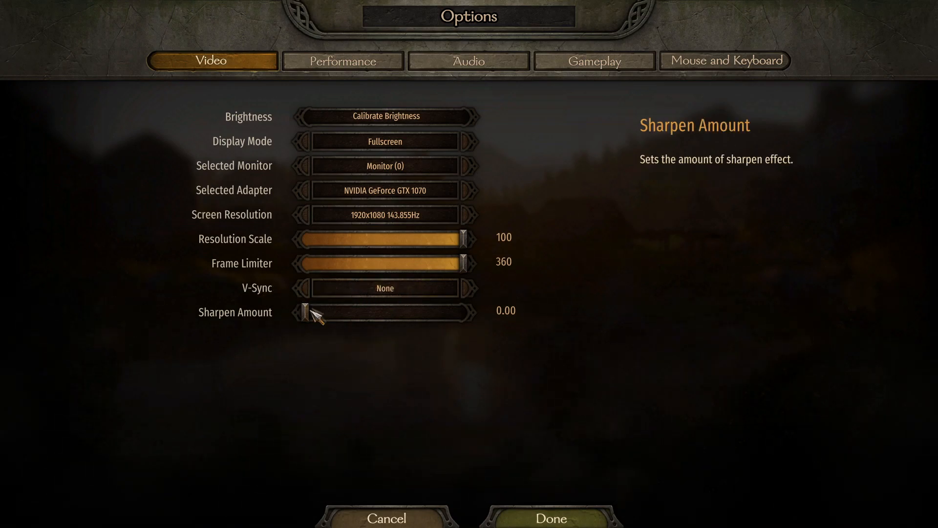
pyautogui.moveTo(329, 324)
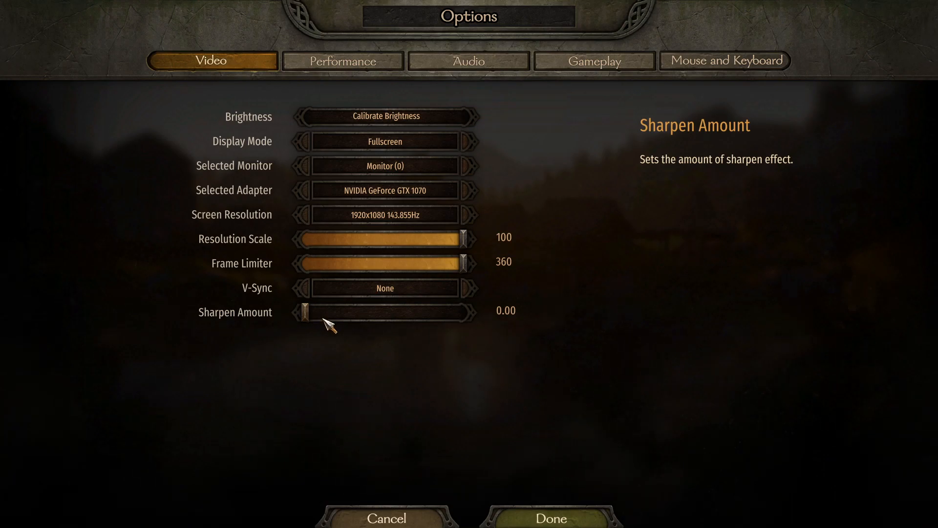
pyautogui.moveTo(311, 316)
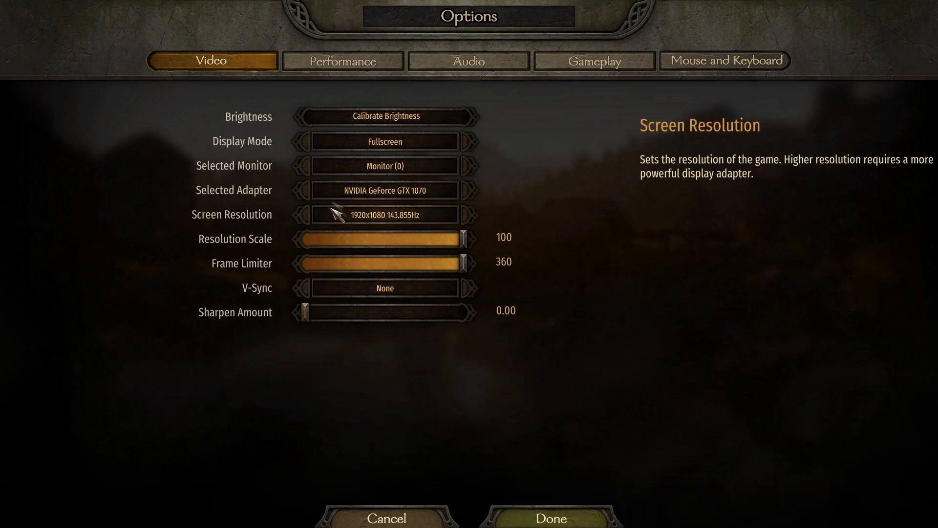
pyautogui.moveTo(342, 61)
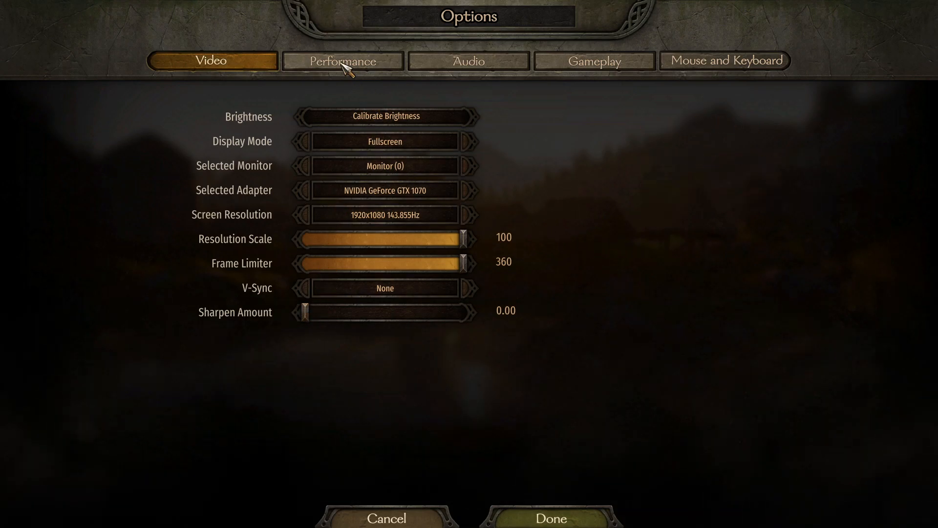
# In the performance settings, bring the battle size down to 200.
pyautogui.click(342, 59)
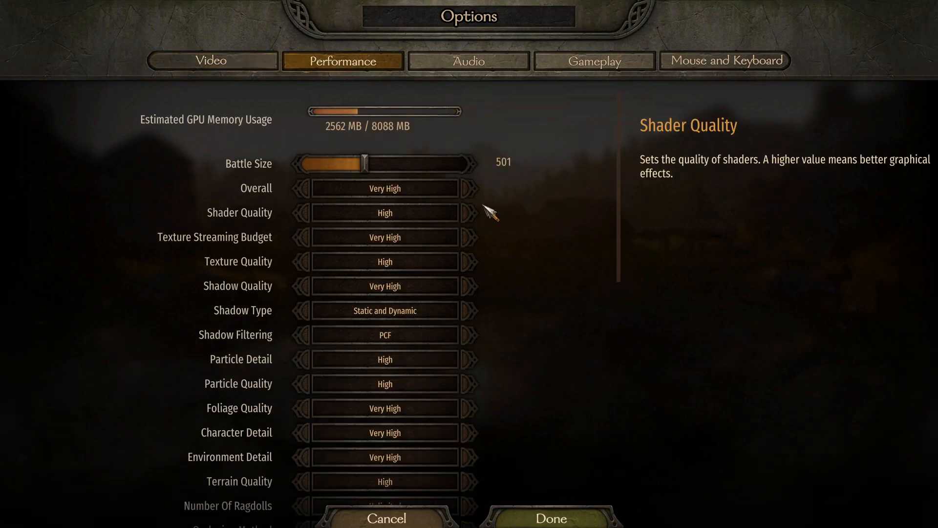
pyautogui.moveTo(470, 193)
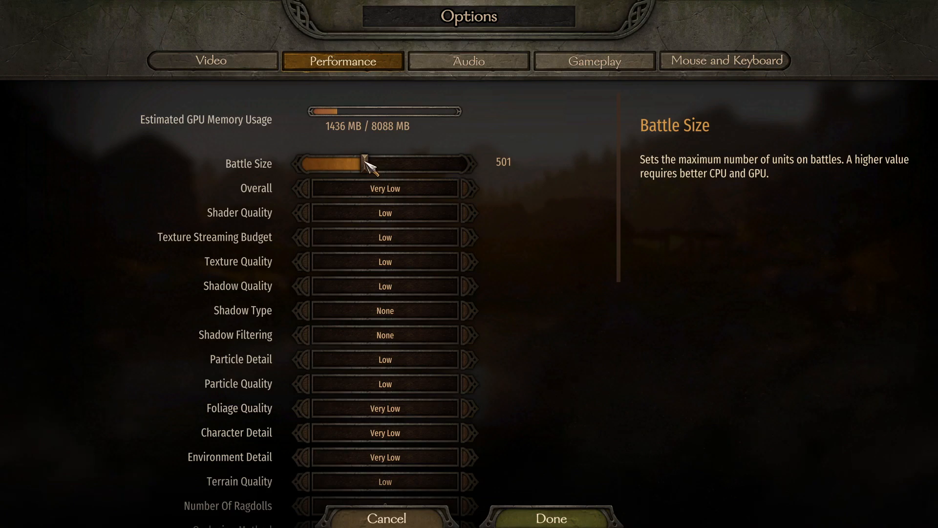
pyautogui.moveTo(361, 162); pyautogui.dragTo(305, 162)
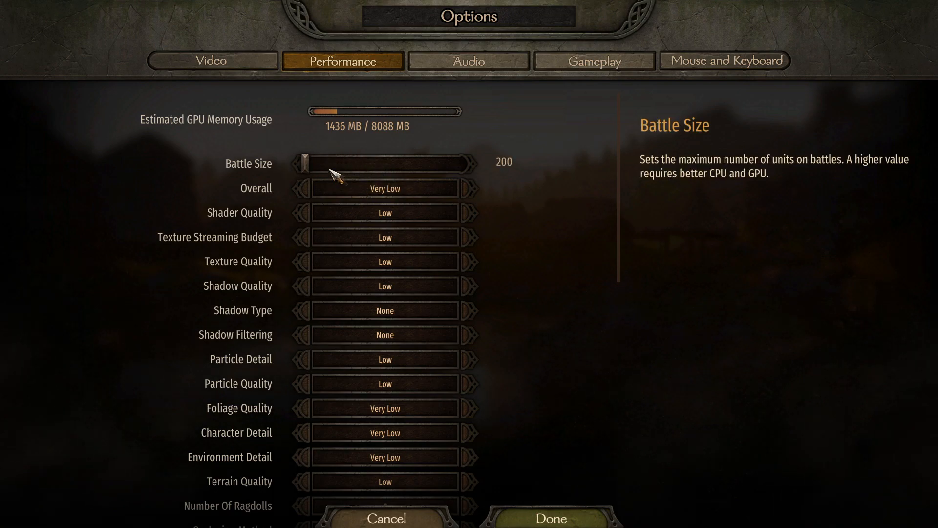
pyautogui.moveTo(305, 162); pyautogui.dragTo(326, 162)
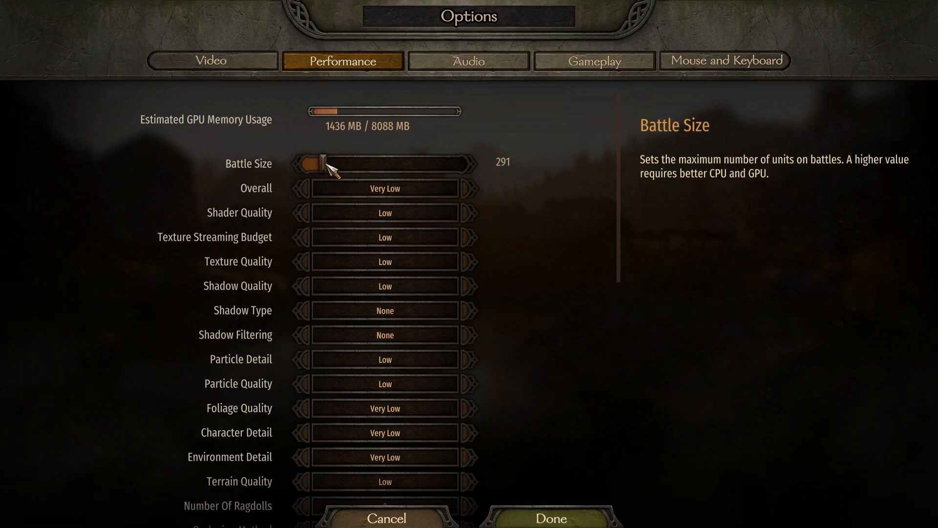
pyautogui.moveTo(324, 164); pyautogui.dragTo(307, 164)
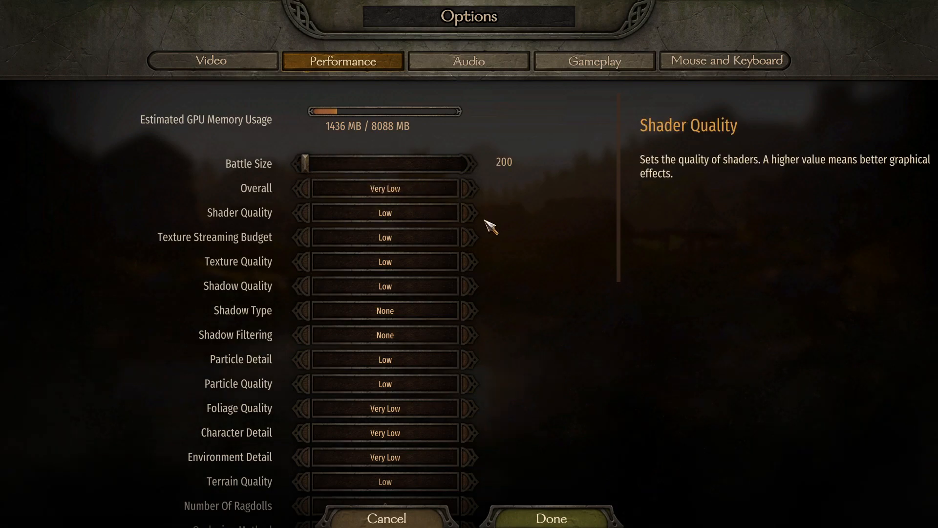
pyautogui.moveTo(490, 243)
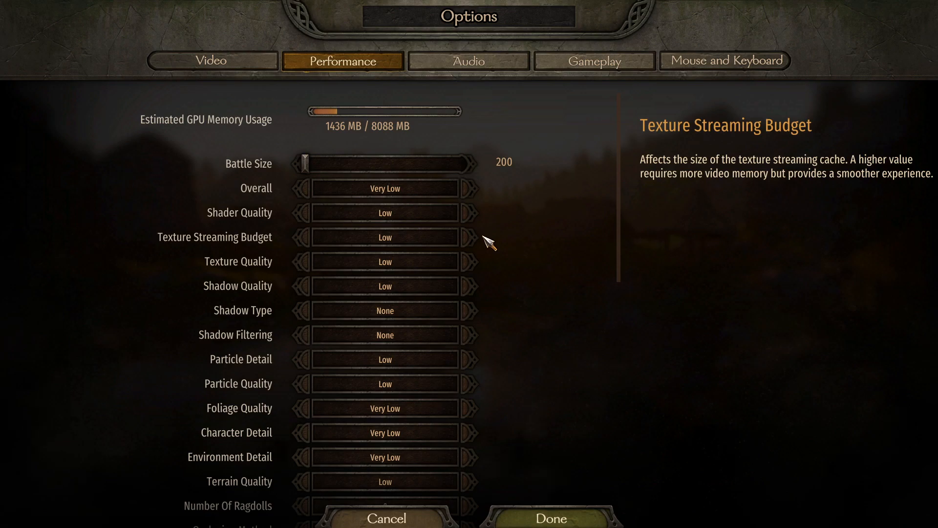
pyautogui.moveTo(381, 136)
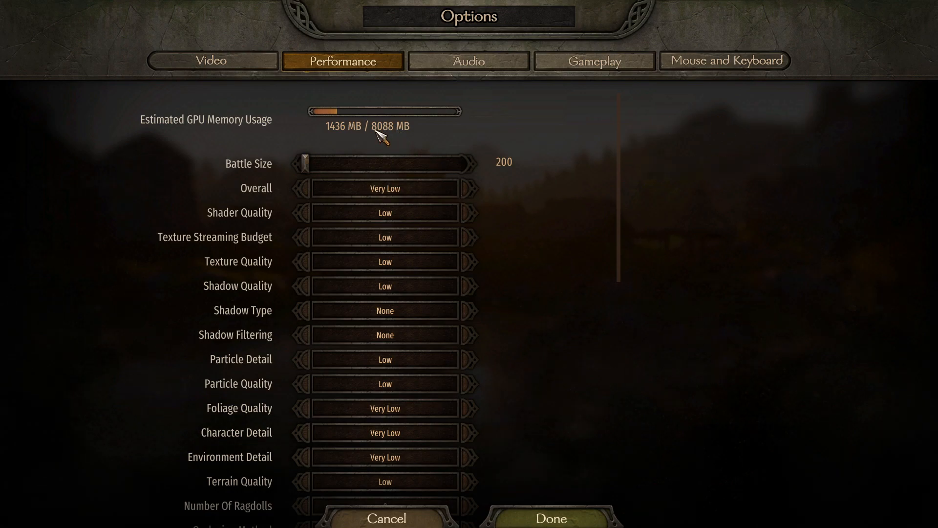
pyautogui.moveTo(395, 139)
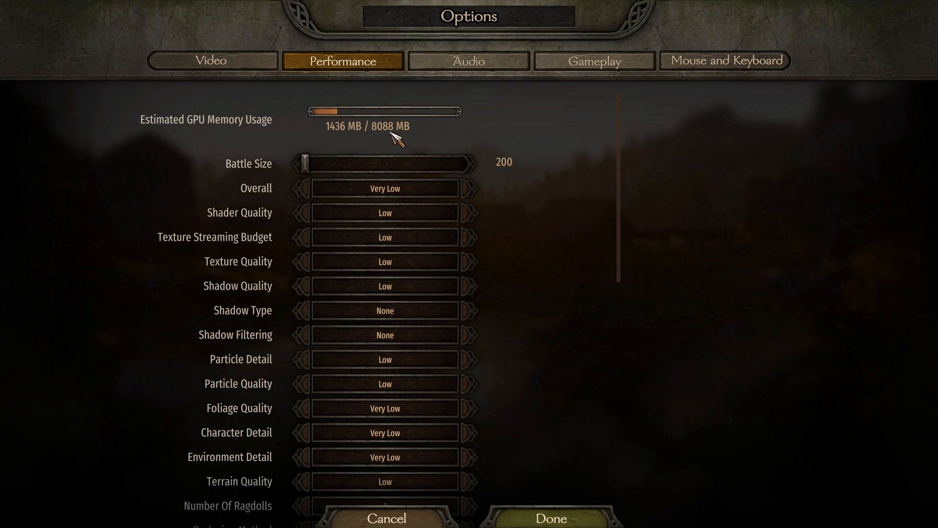
# Check the texture streaming budget stays Low and move on to the audio settings.
pyautogui.click(385, 262)
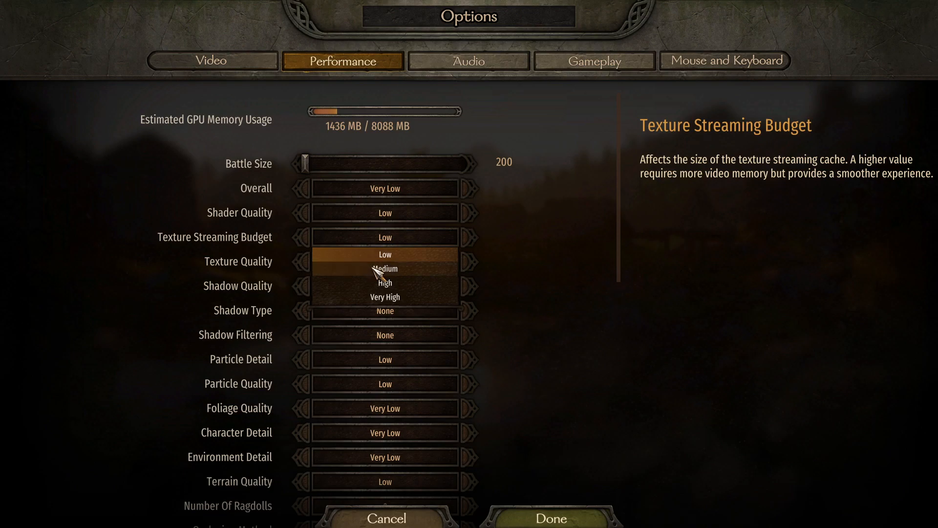
pyautogui.moveTo(388, 297)
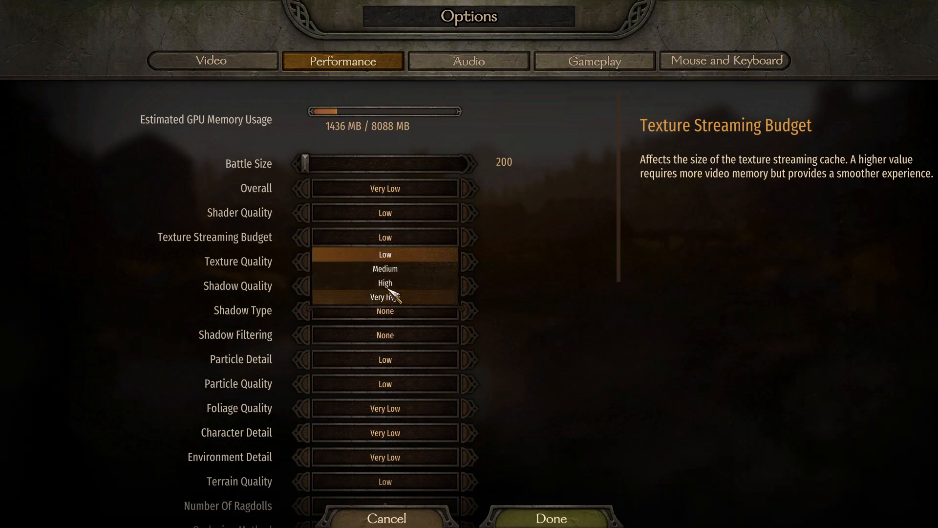
pyautogui.moveTo(513, 292)
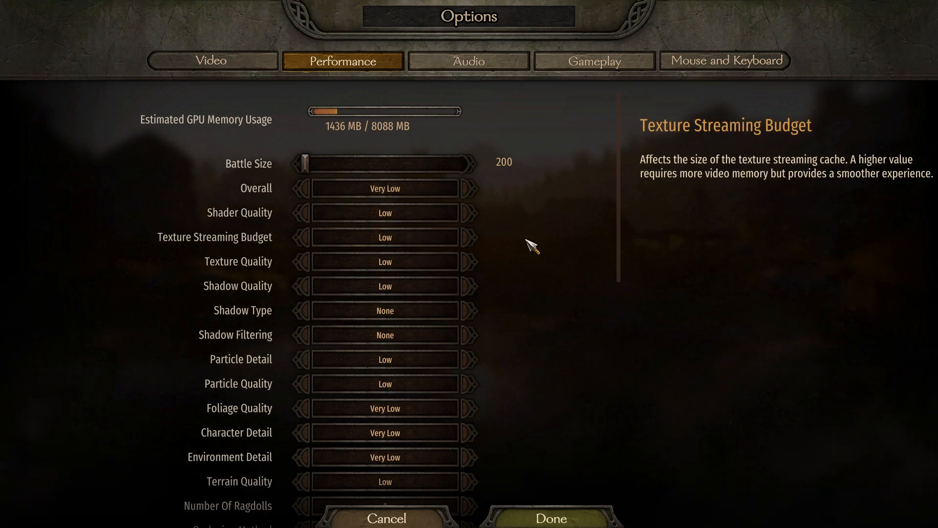
pyautogui.click(469, 60)
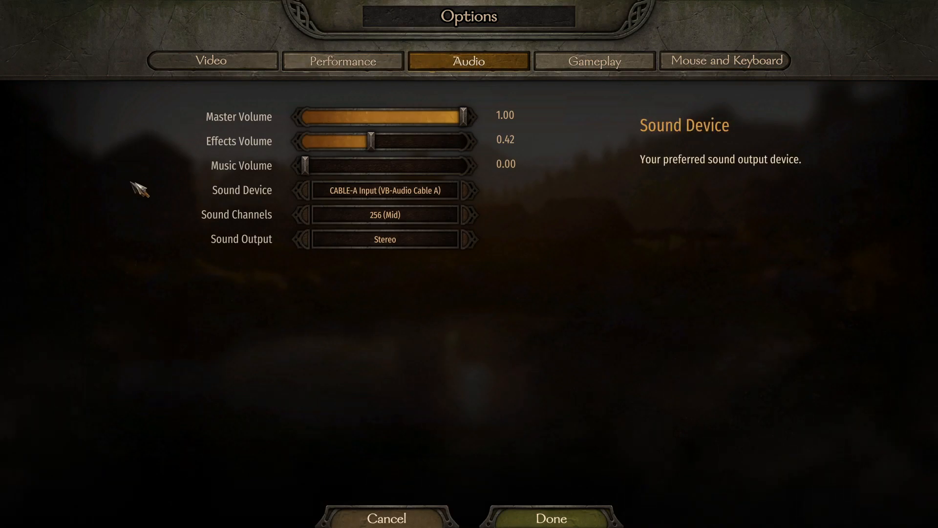
pyautogui.moveTo(236, 215)
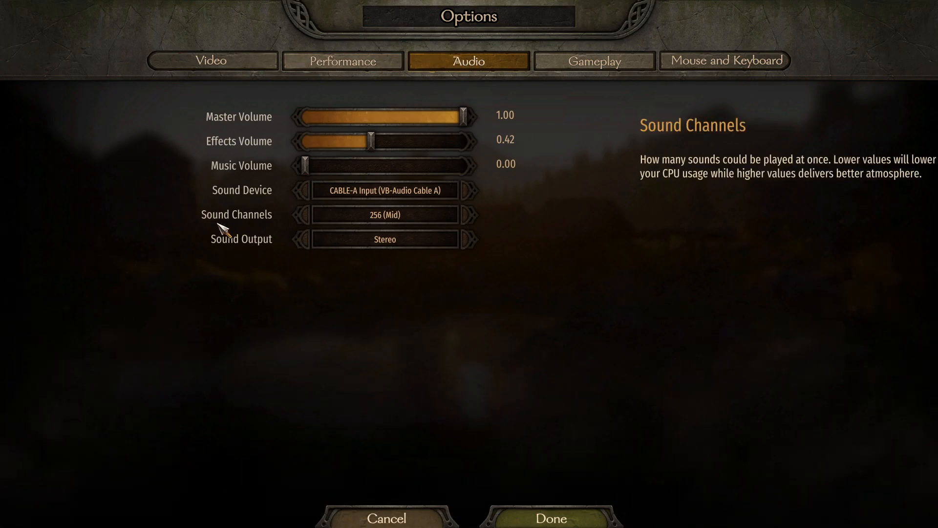
# Lower the sound channels from 256 (Mid) to 128 (Low).
pyautogui.click(308, 214)
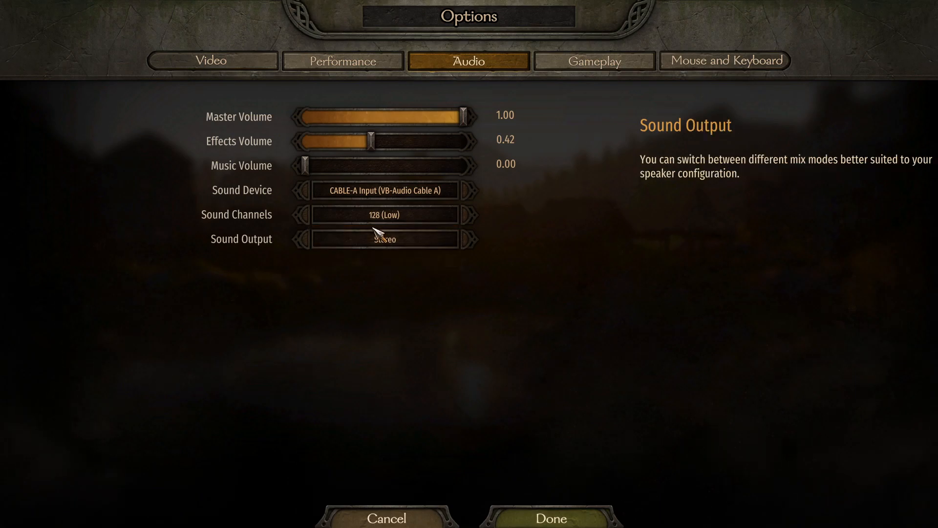
pyautogui.moveTo(385, 214)
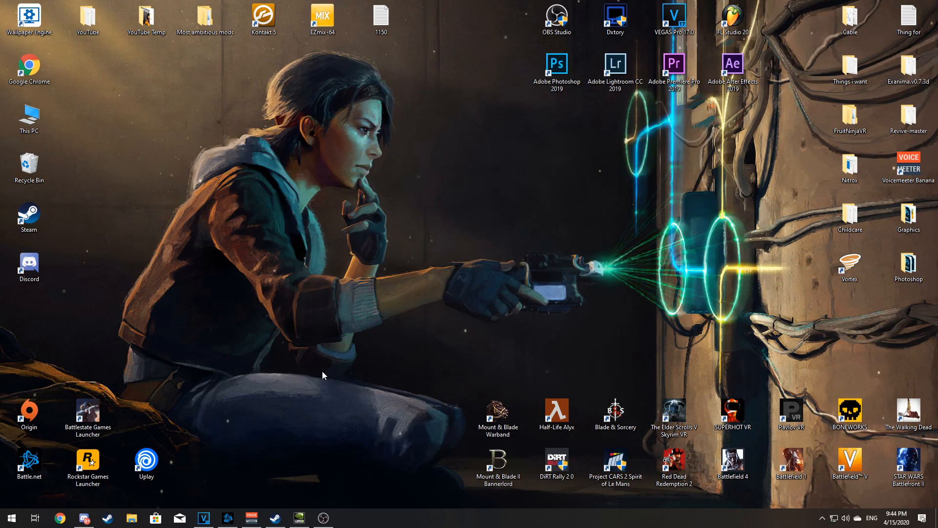
pyautogui.moveTo(274, 518)
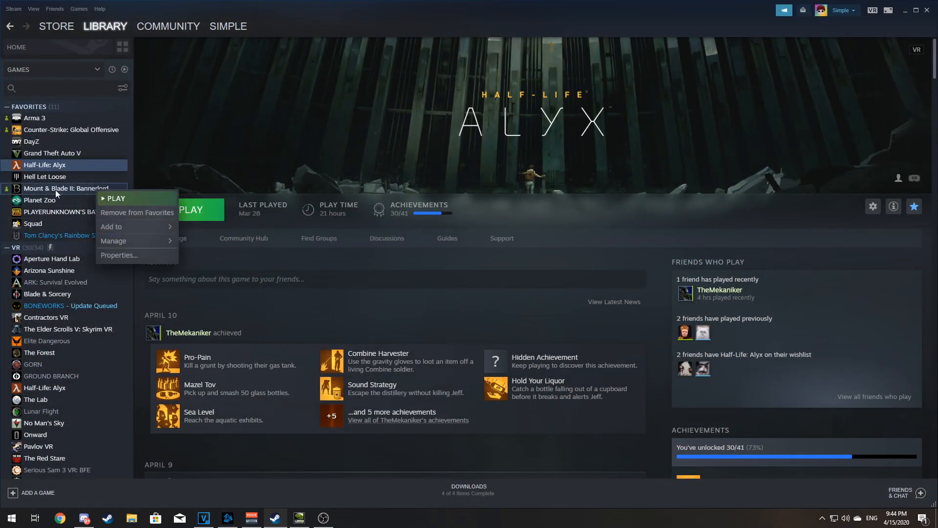
pyautogui.moveTo(123, 258)
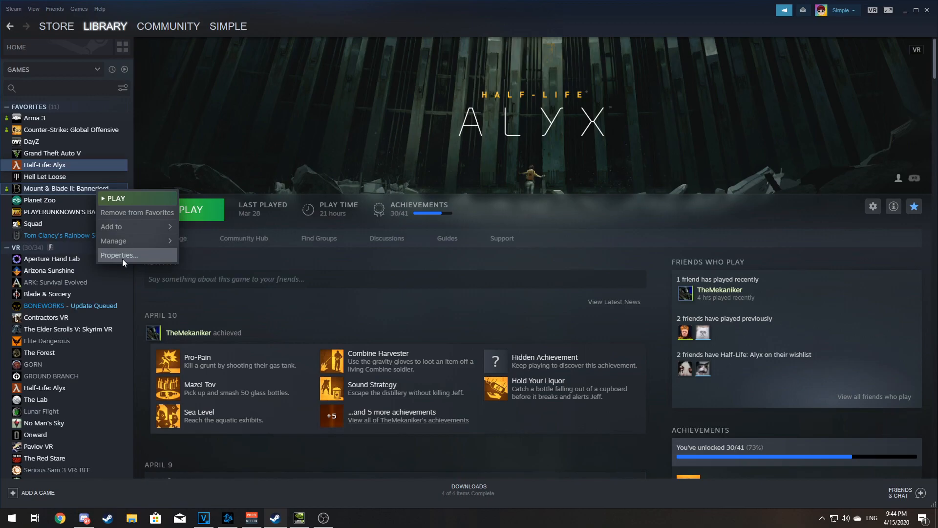
# From Bannerlord's Steam properties, browse the local files to its install folder.
pyautogui.click(120, 255)
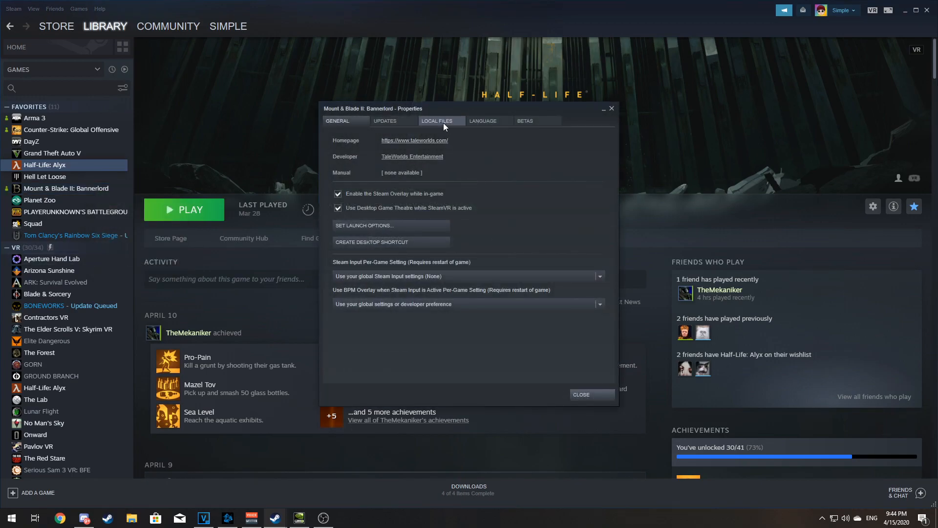
pyautogui.click(437, 121)
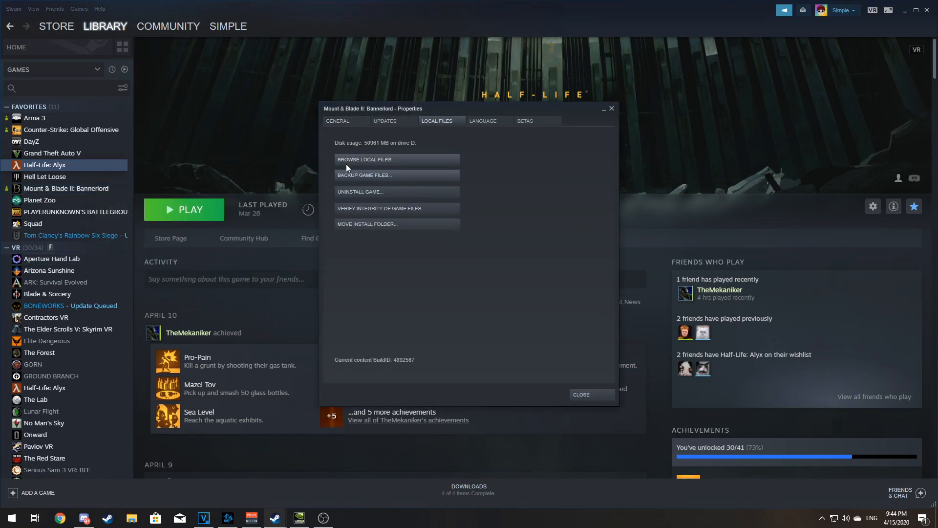
pyautogui.click(366, 159)
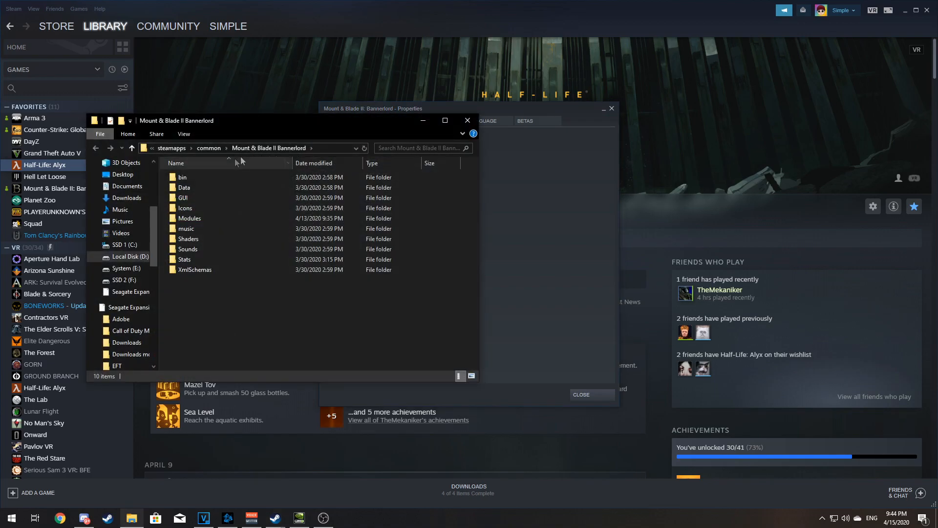
# Go into bin\Win64_Shipping_Client and view the Bannerlord.Native executable's compatibility options.
pyautogui.doubleClick(183, 177)
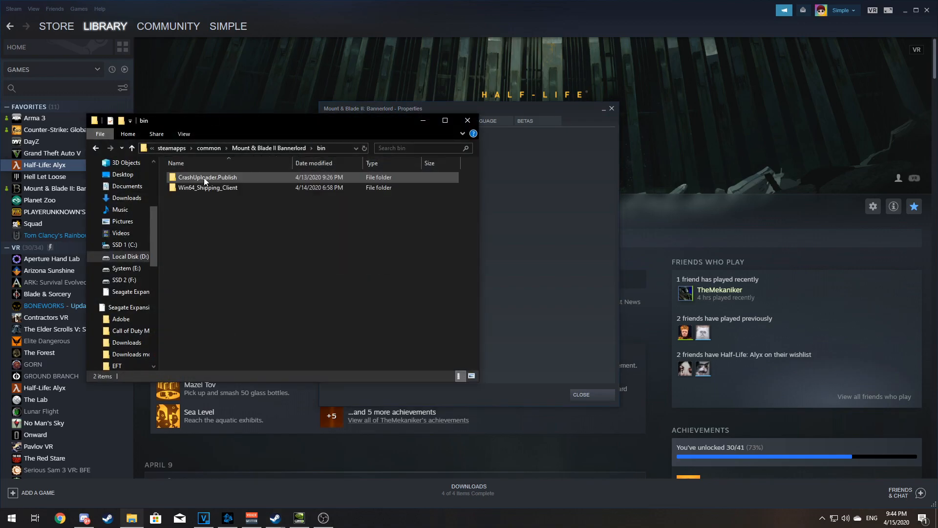
pyautogui.moveTo(207, 187)
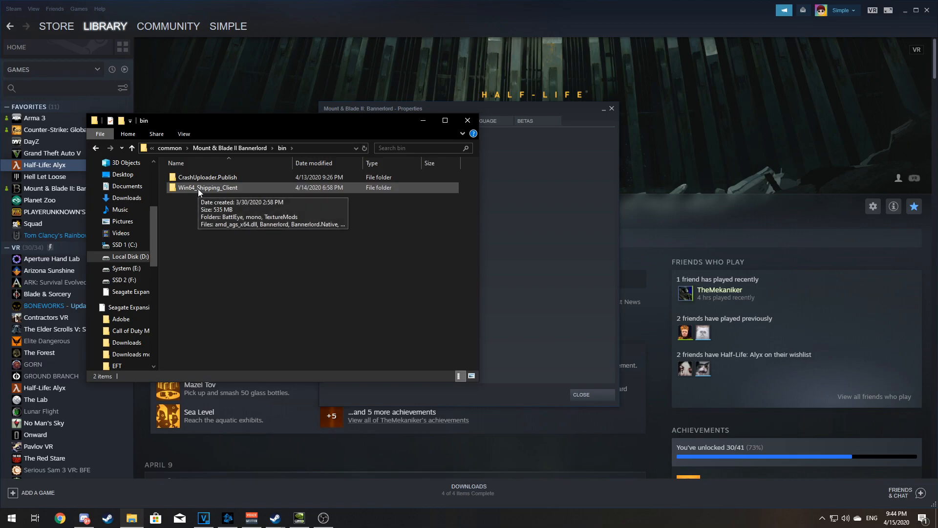
pyautogui.doubleClick(207, 188)
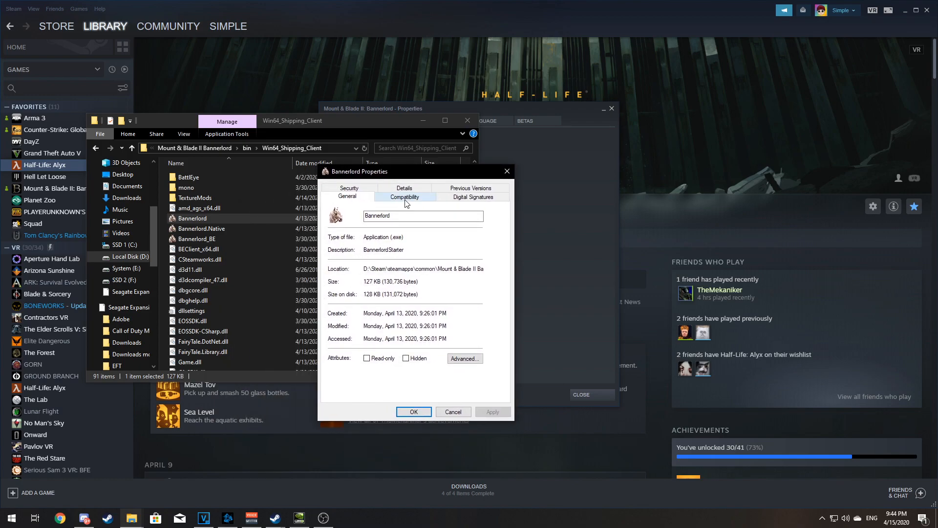
pyautogui.click(405, 197)
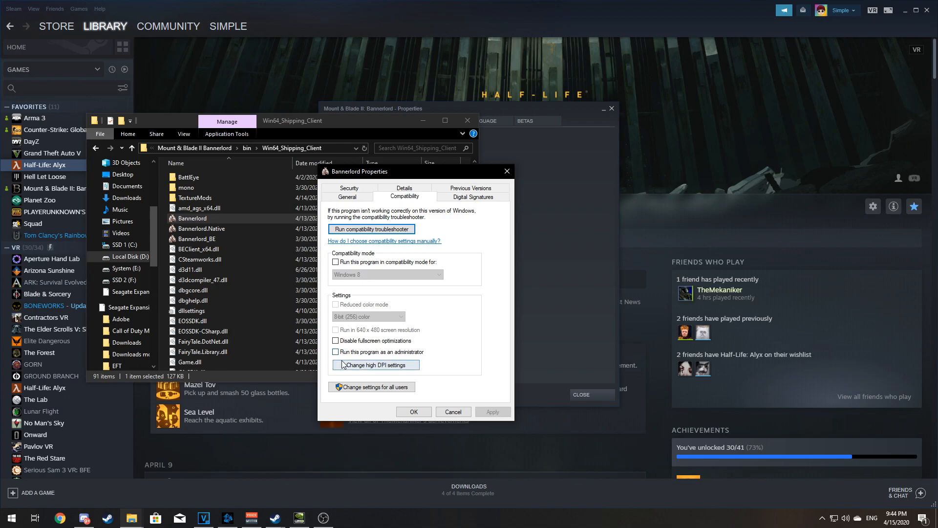
# Override high DPI scaling by the application and disable fullscreen optimizations for the executable.
pyautogui.click(371, 365)
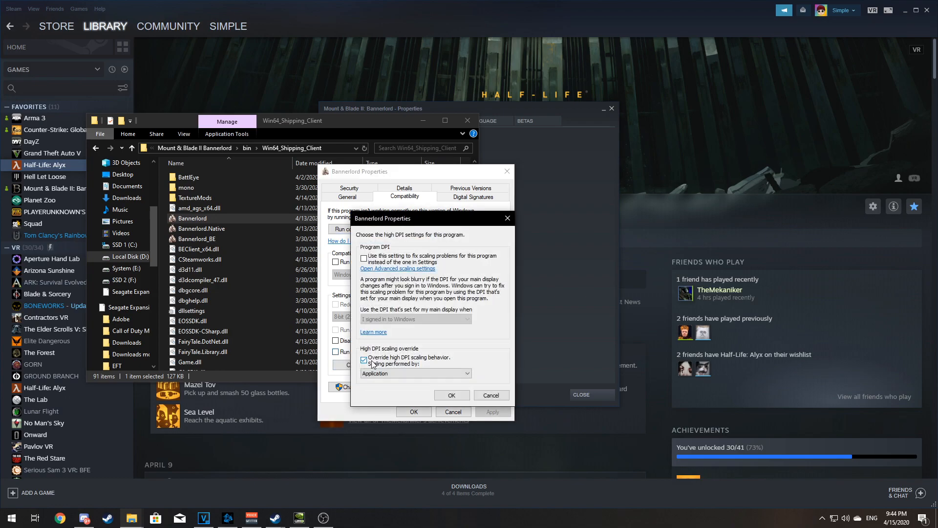
pyautogui.click(451, 395)
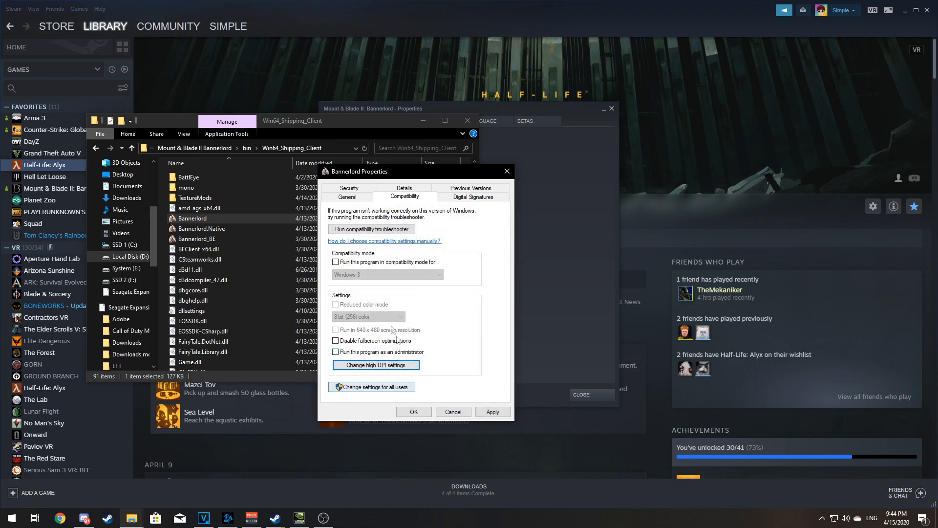
pyautogui.click(336, 352)
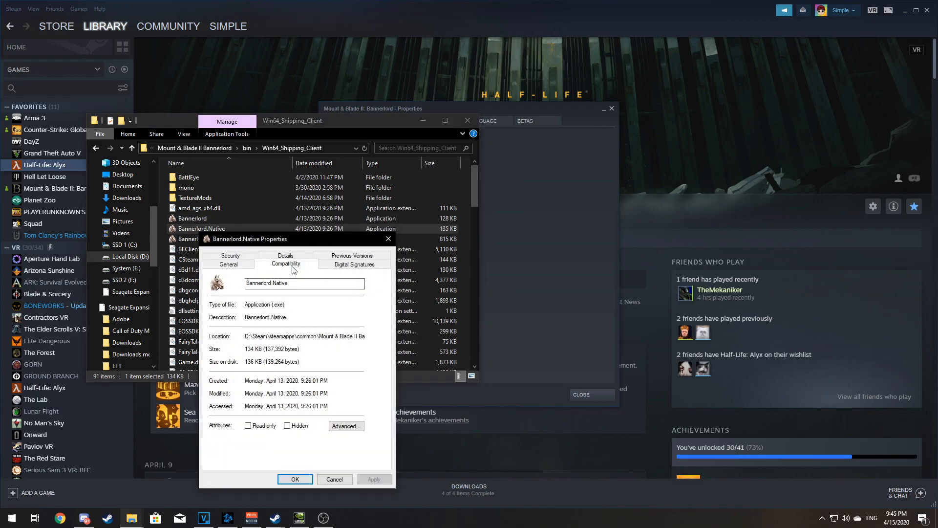
pyautogui.click(285, 263)
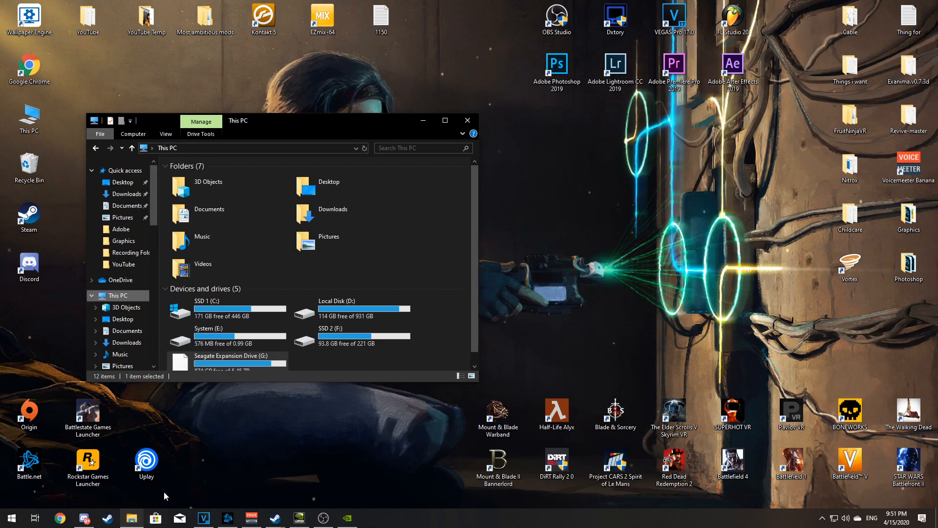
# From This PC's system properties, set Windows visual effects to 'Adjust for best performance'.
pyautogui.rightClick(117, 295)
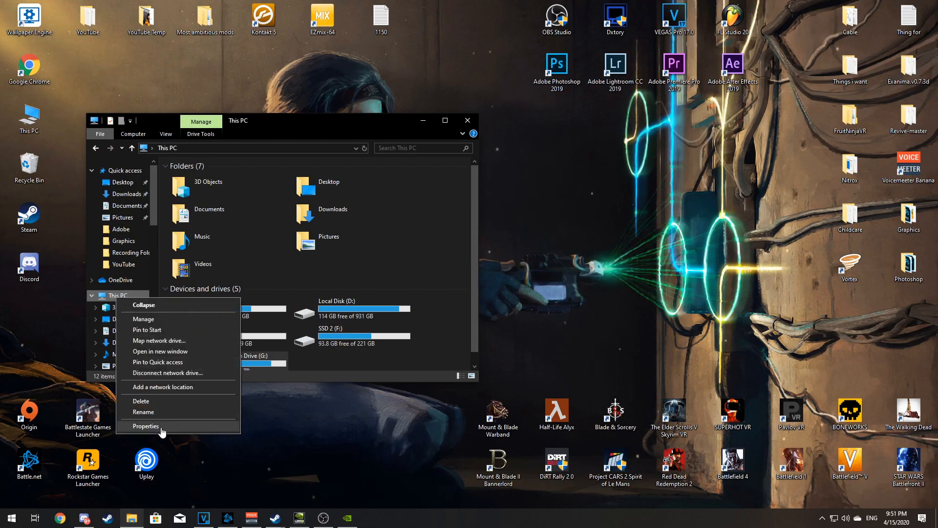
pyautogui.click(147, 425)
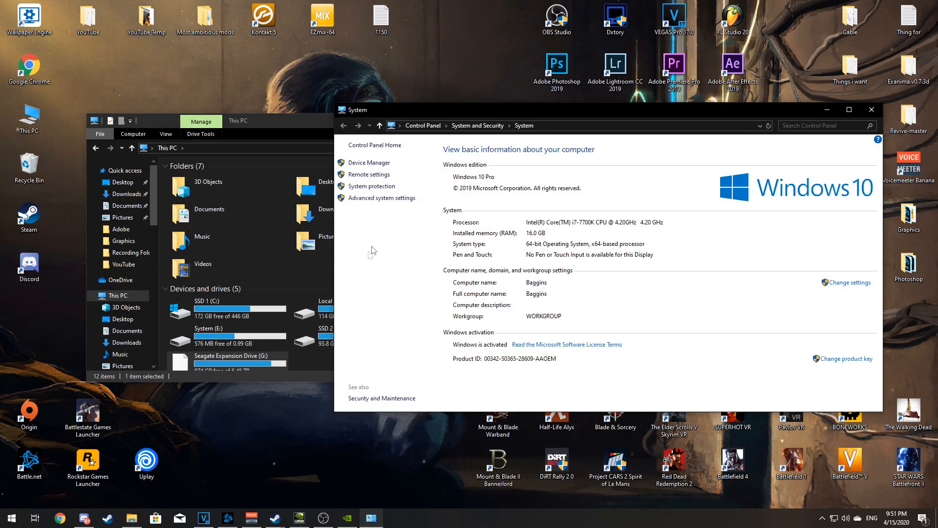
pyautogui.moveTo(381, 198)
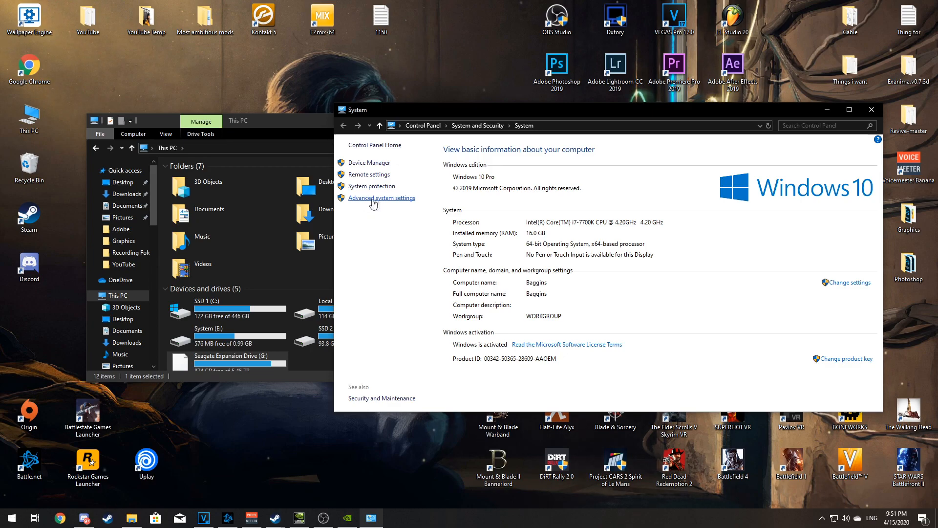
pyautogui.click(382, 198)
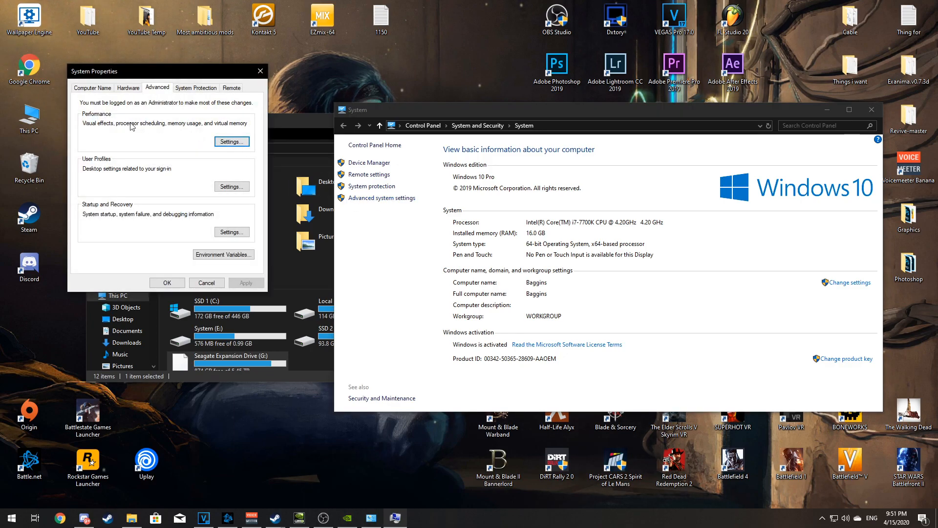
pyautogui.click(230, 141)
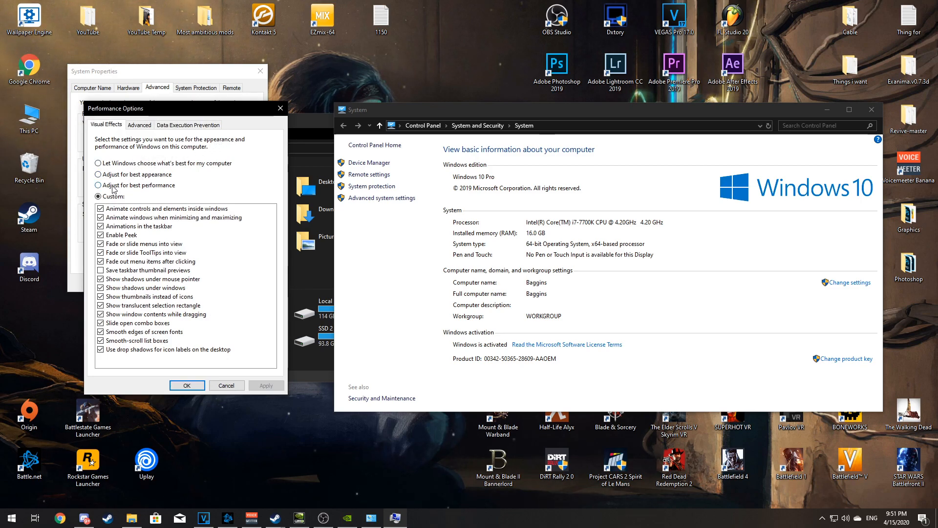
pyautogui.click(97, 185)
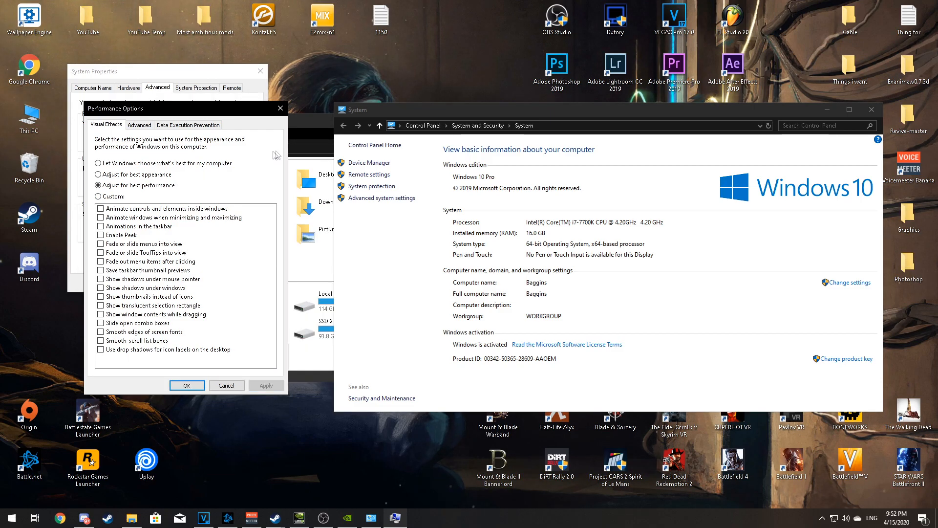
pyautogui.moveTo(229, 194)
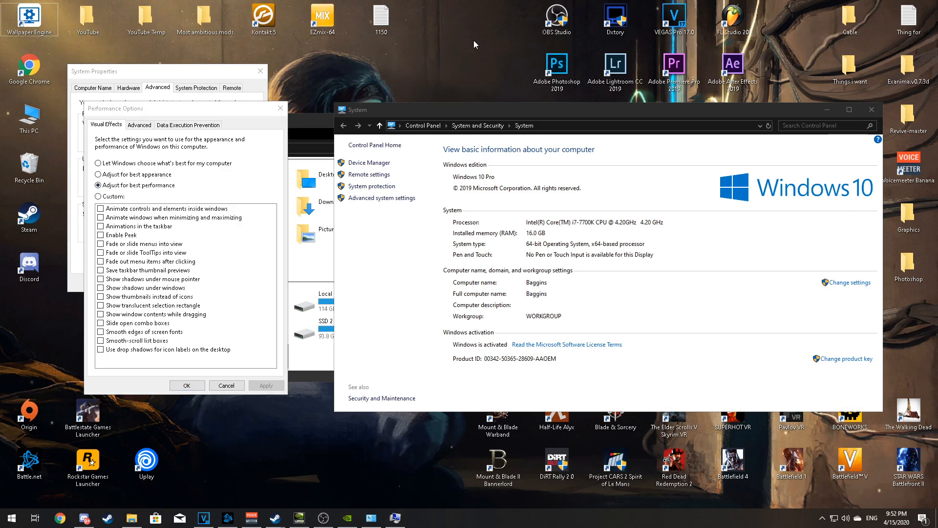
pyautogui.moveTo(486, 27)
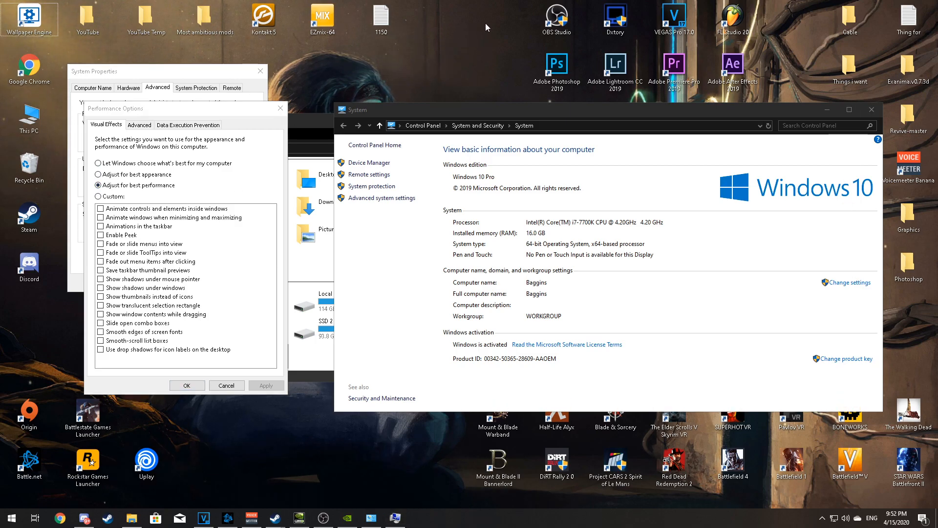
pyautogui.moveTo(473, 39)
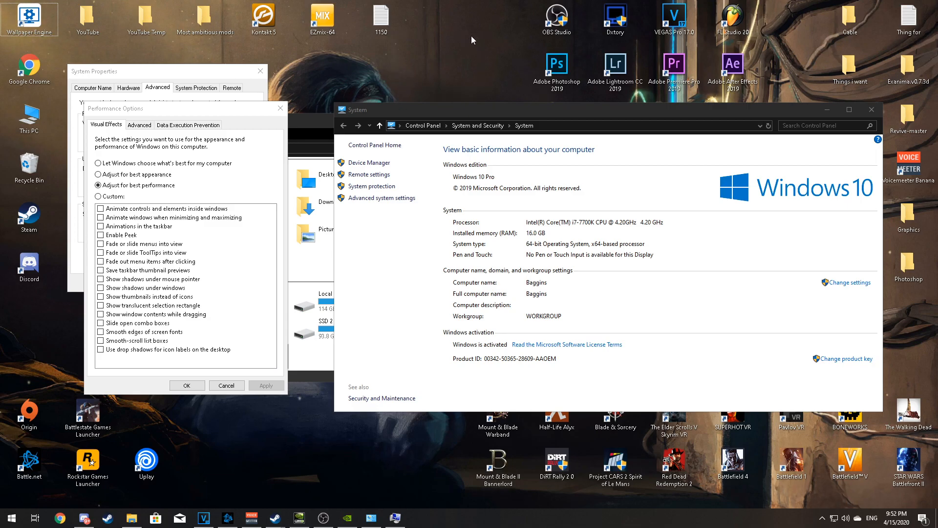
pyautogui.moveTo(175, 194)
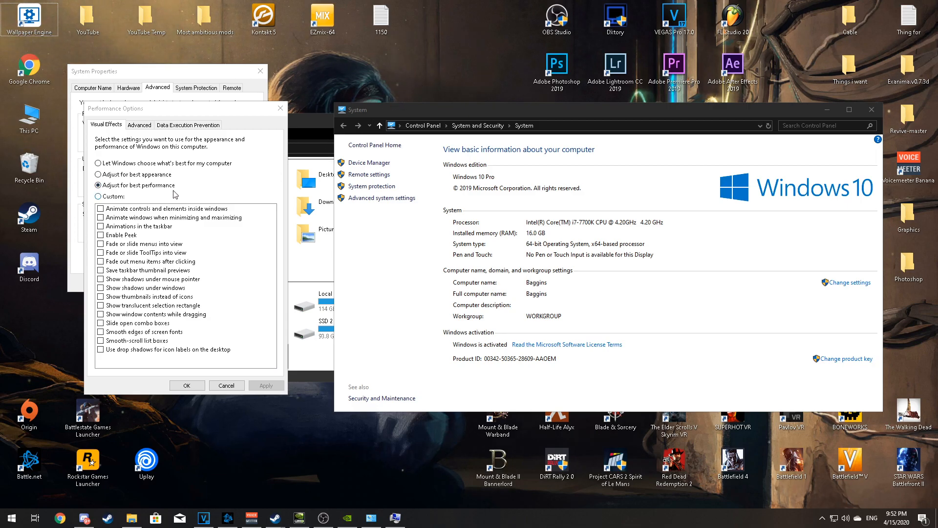
pyautogui.moveTo(123, 174)
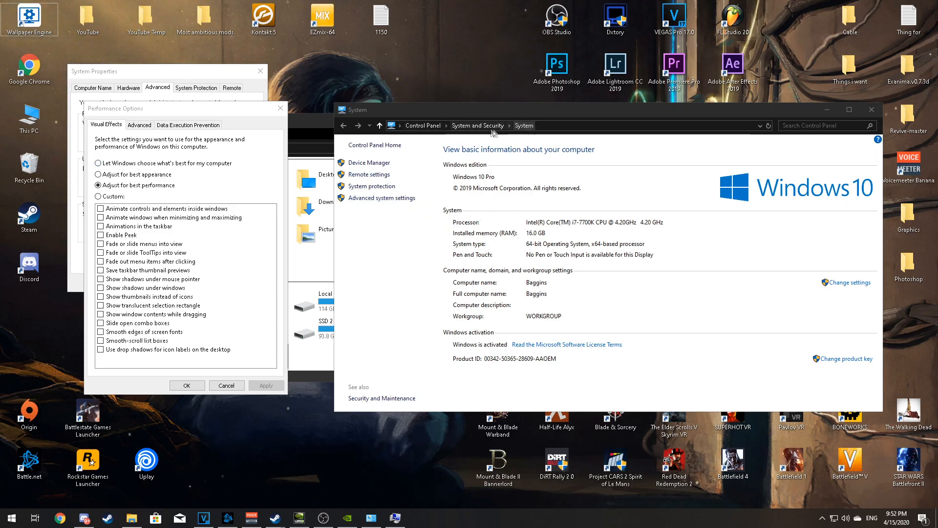
pyautogui.moveTo(338, 243)
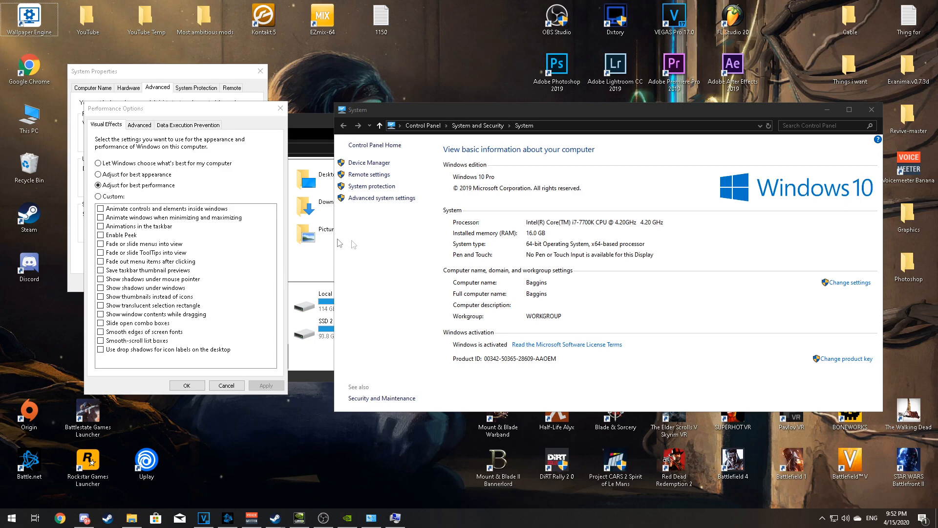
pyautogui.moveTo(187, 195)
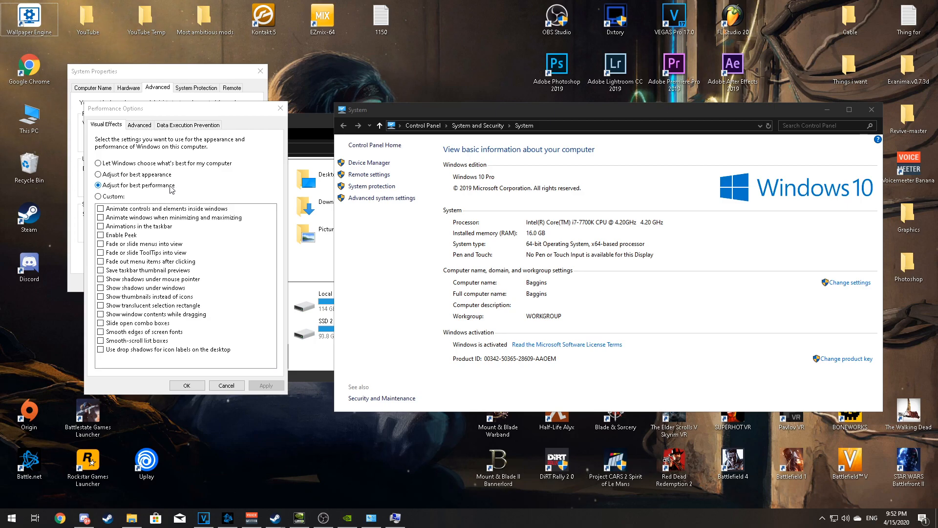
# In NVIDIA Control Panel's global 3D settings, set Ambient Occlusion to Performance.
pyautogui.rightClick(482, 225)
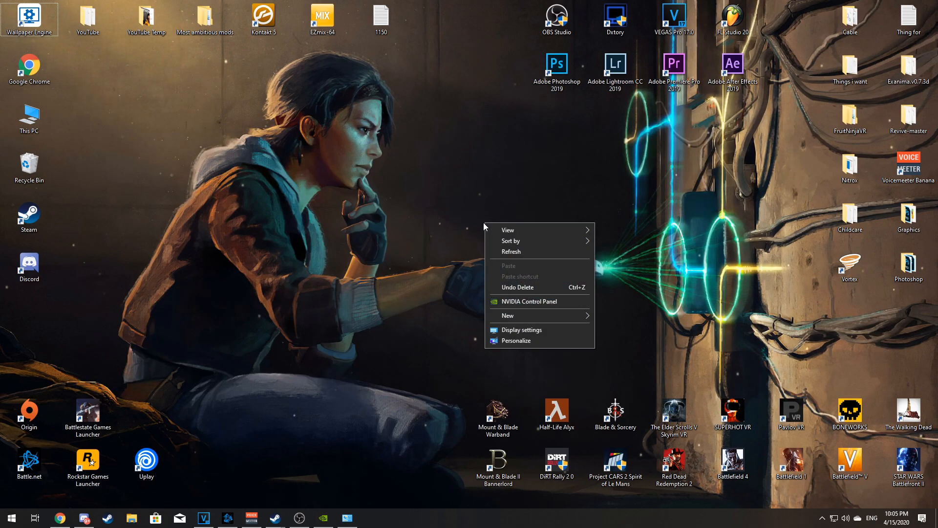
pyautogui.moveTo(528, 304)
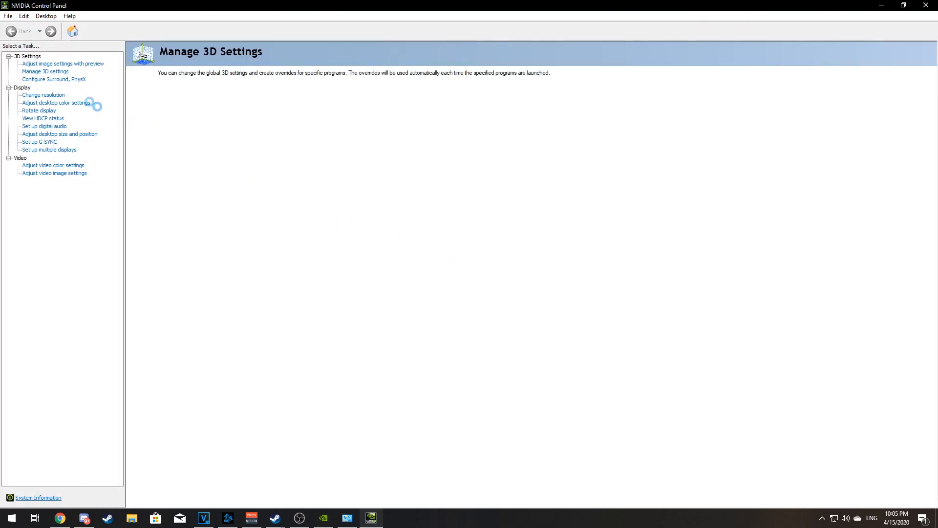
pyautogui.click(45, 71)
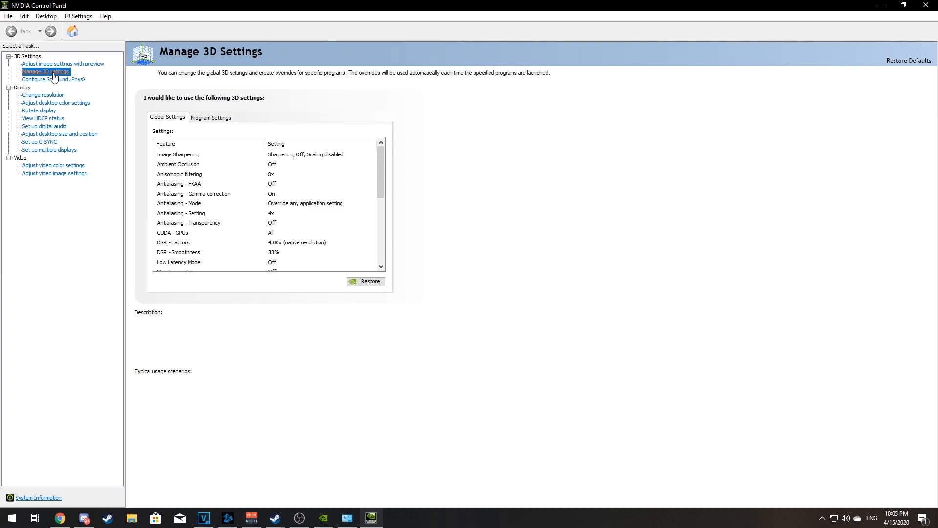
pyautogui.moveTo(161, 123)
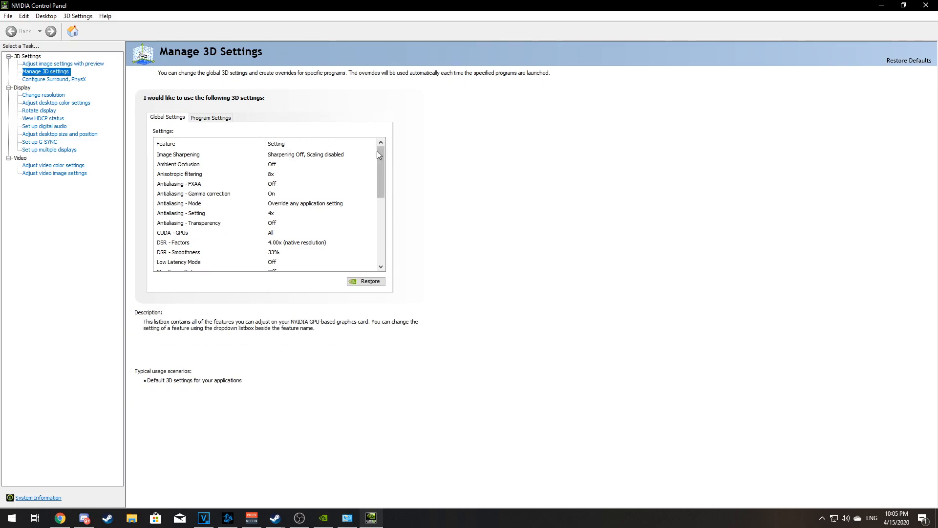
pyautogui.moveTo(373, 166)
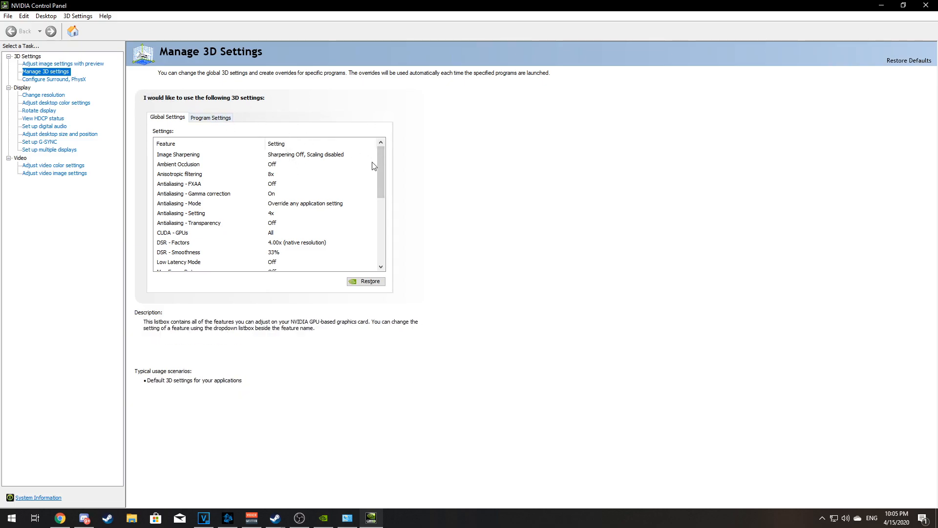
pyautogui.click(178, 164)
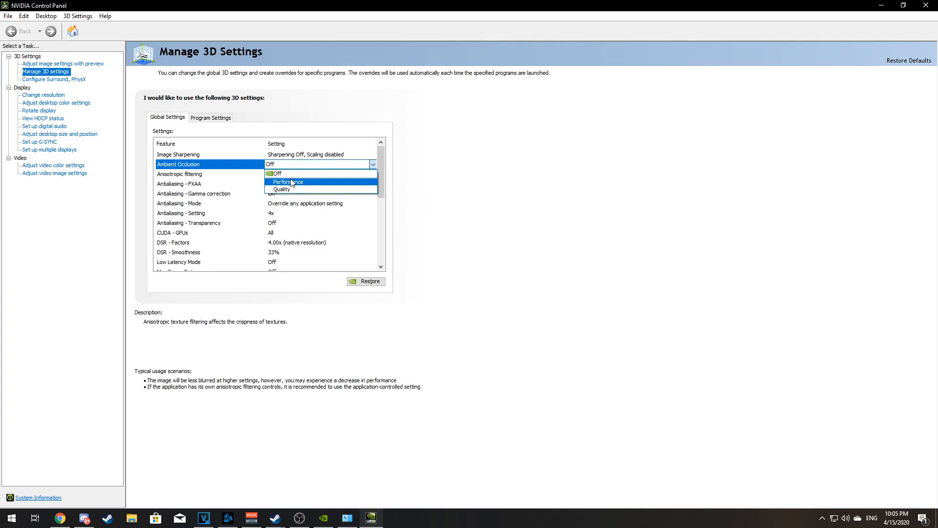
pyautogui.click(287, 182)
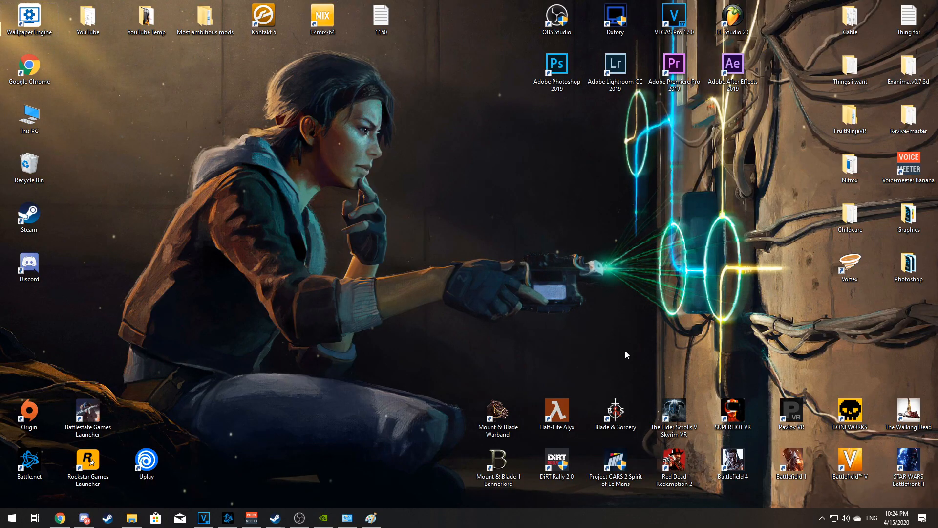
pyautogui.moveTo(337, 510)
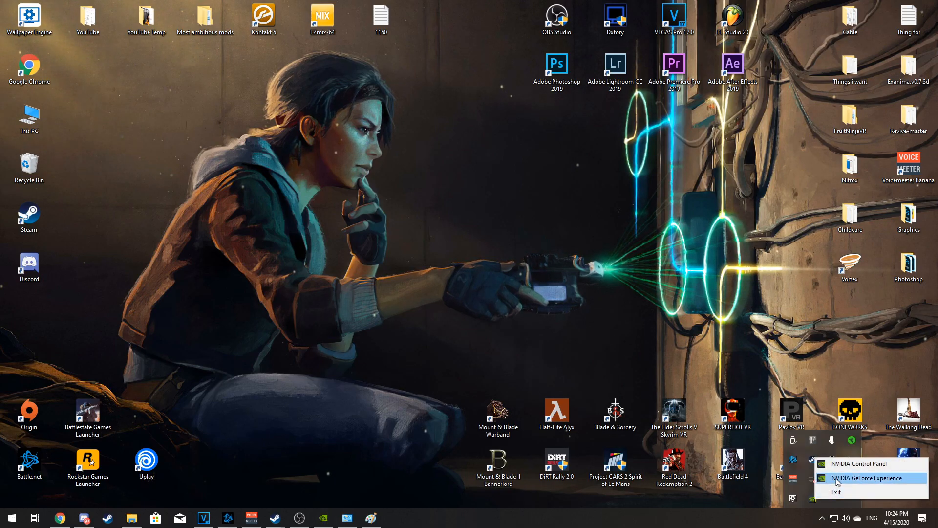
# Launch GeForce Experience and start the express installation of Game Ready Driver 445.87.
pyautogui.click(867, 478)
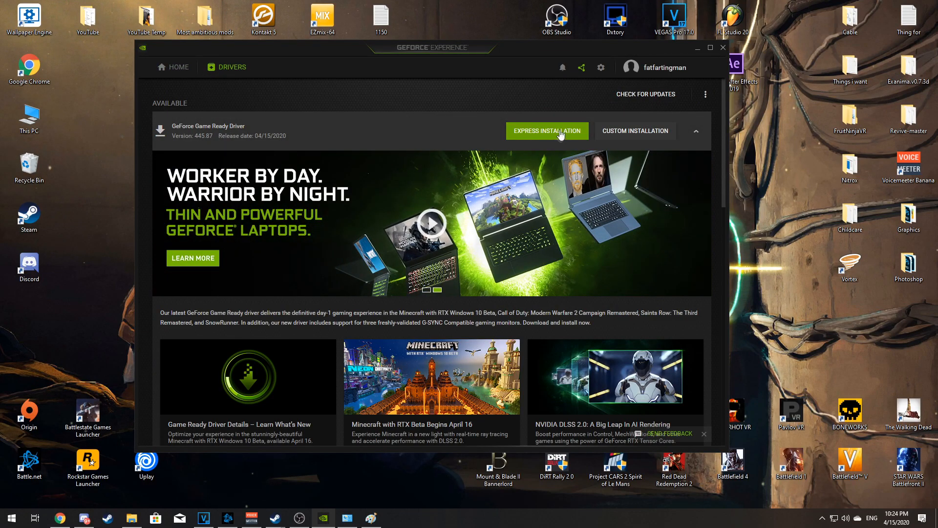
pyautogui.click(723, 48)
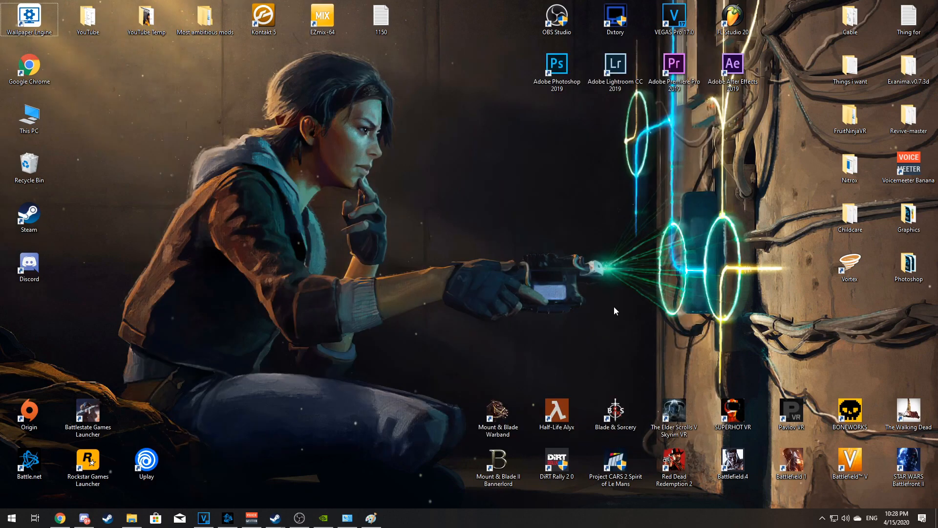